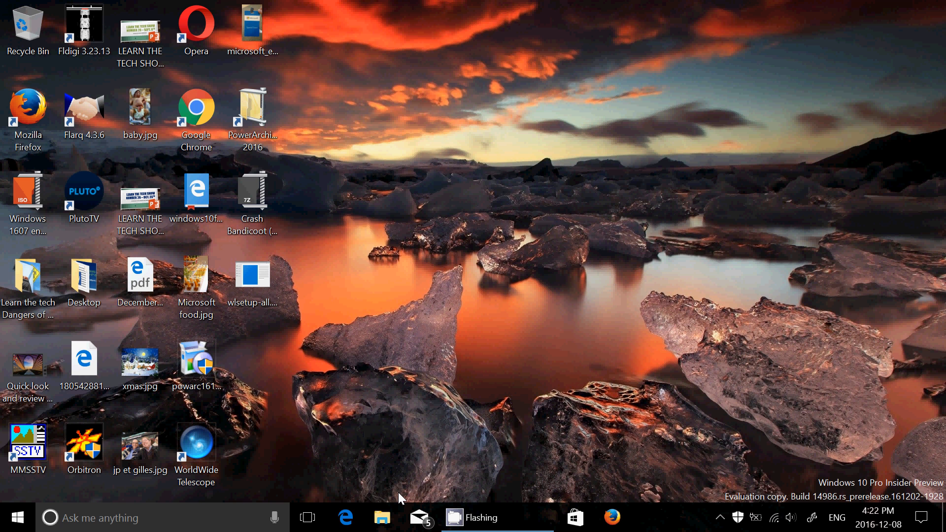
mouse_move(407, 495)
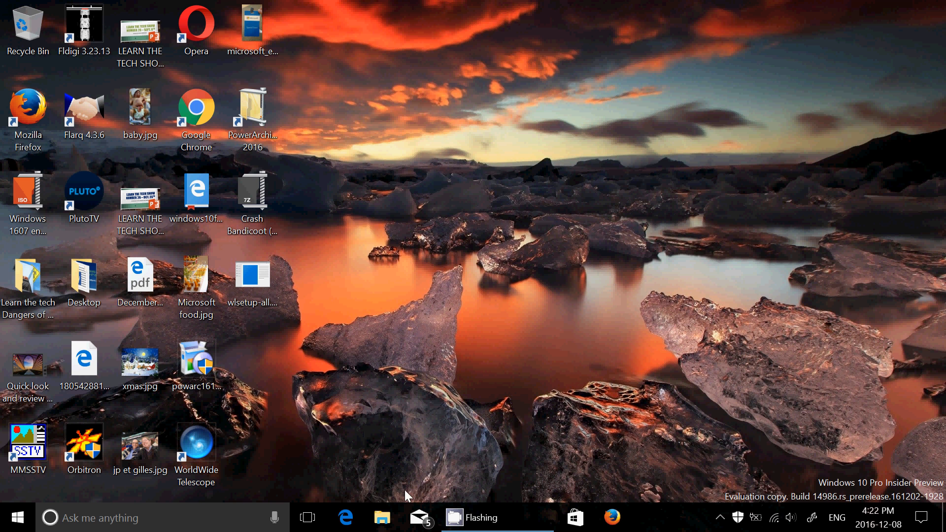
mouse_move(819, 443)
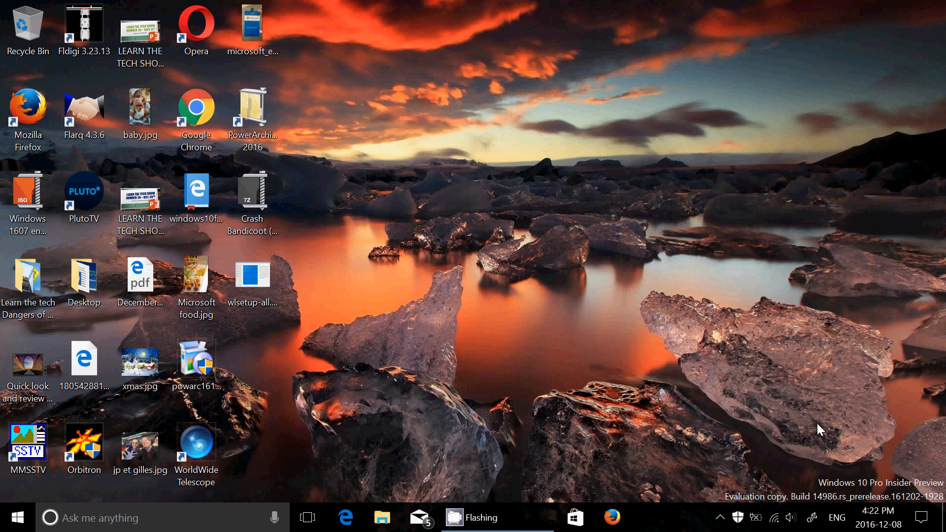
mouse_move(743, 432)
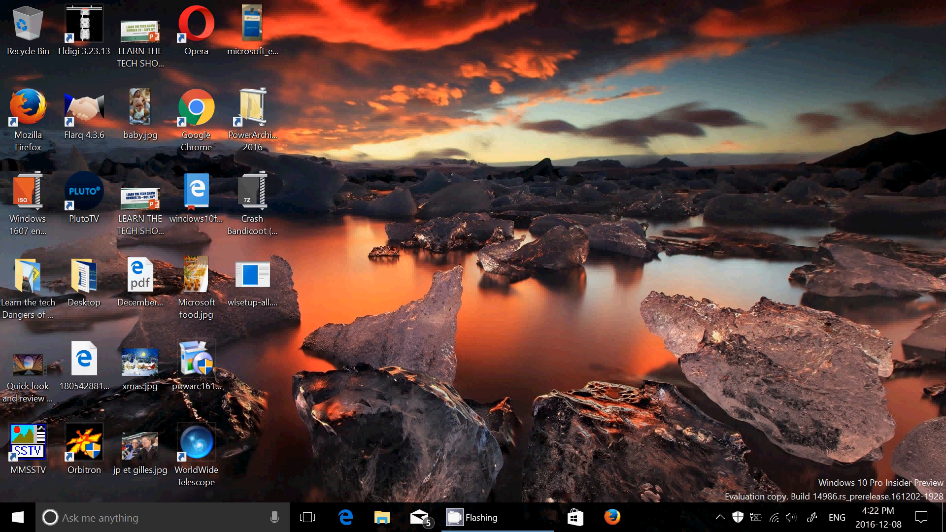
Check the Action Center notifications panel, then try Cortana's voice listening and dismiss it.
click(923, 512)
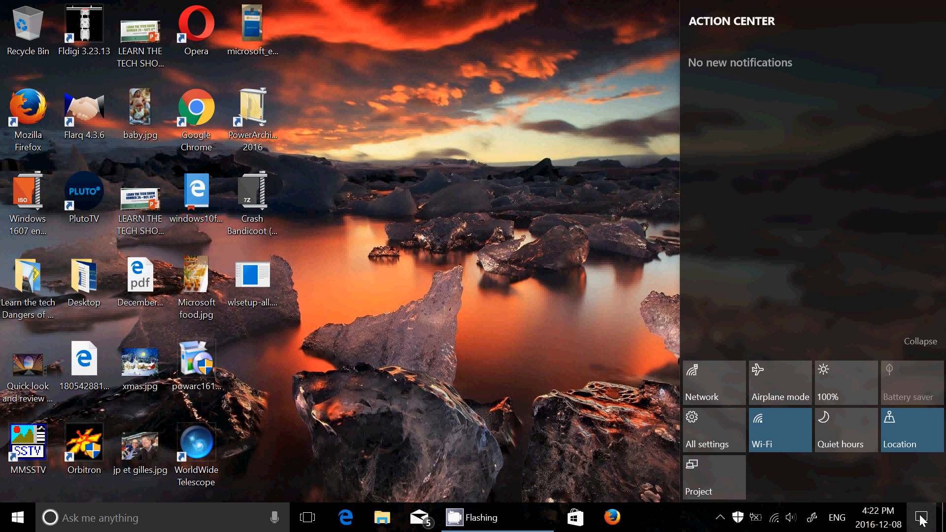
mouse_move(482, 175)
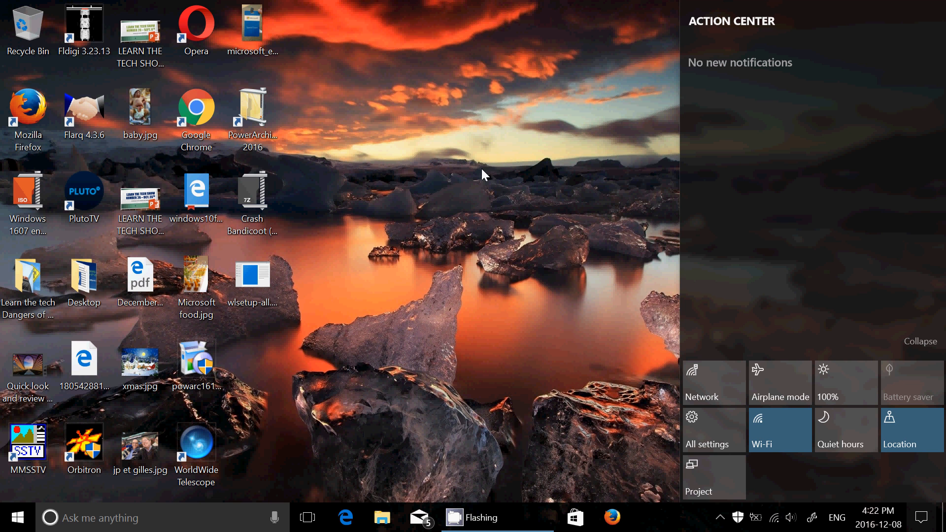
click(483, 175)
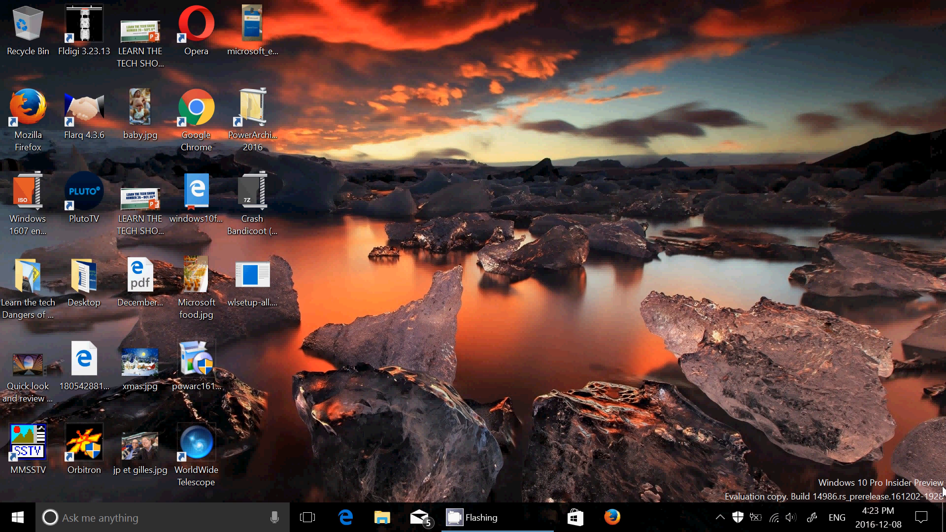
click(924, 512)
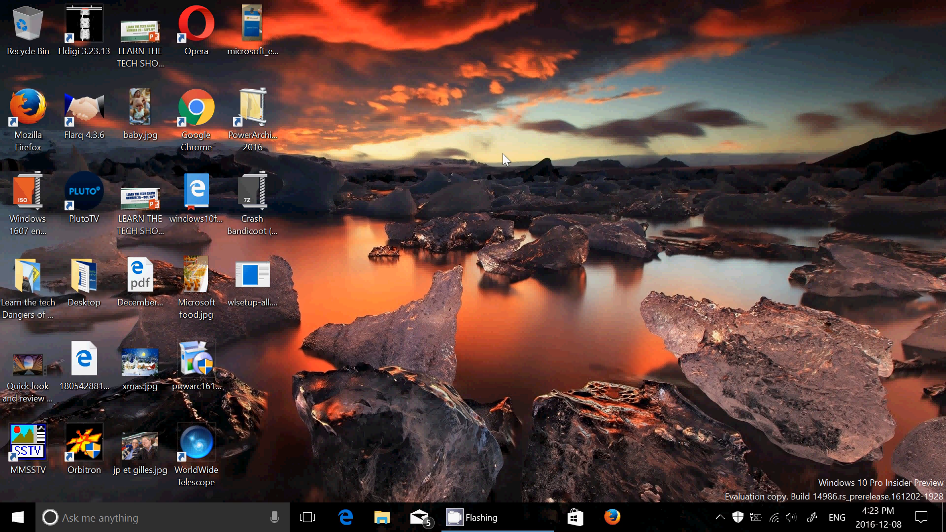
mouse_move(321, 445)
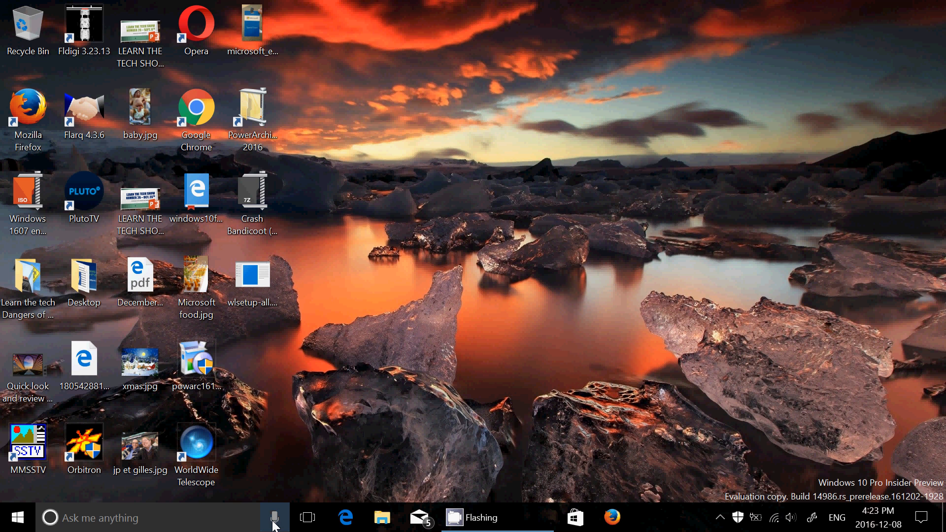
click(266, 517)
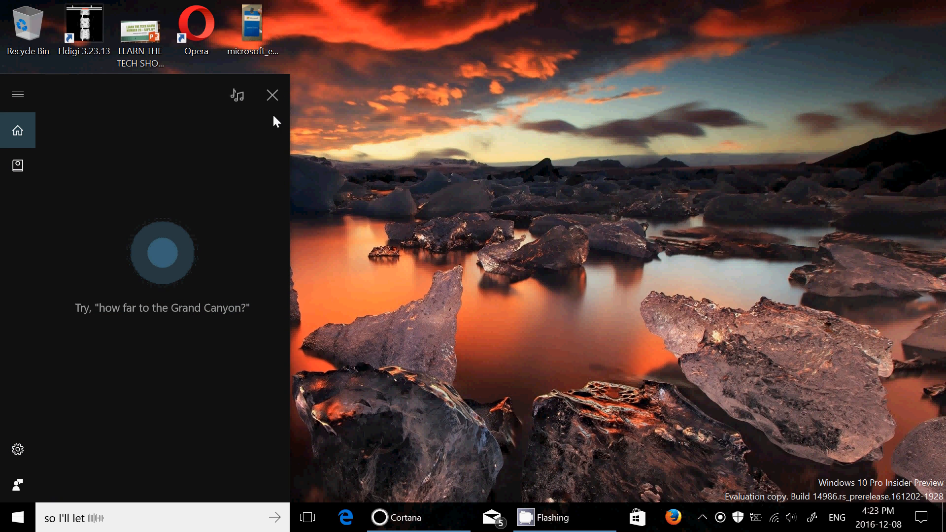
click(272, 95)
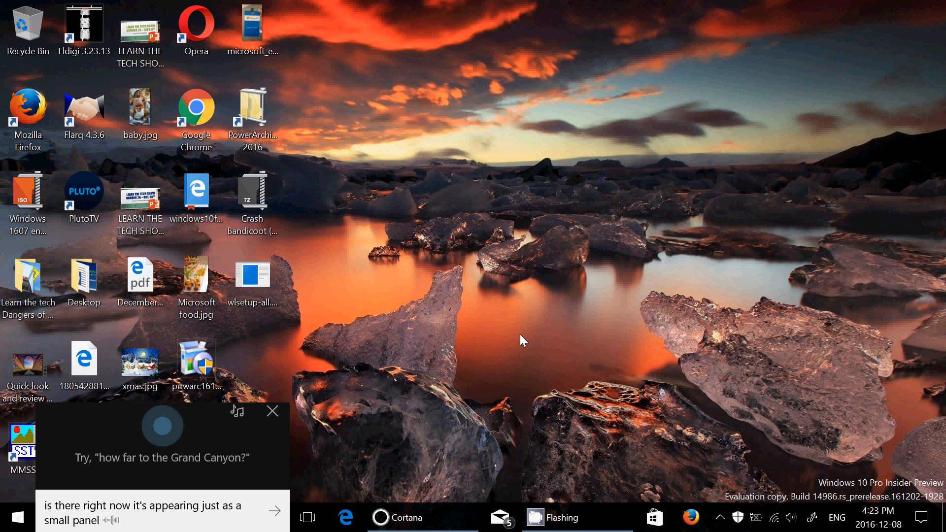
click(271, 410)
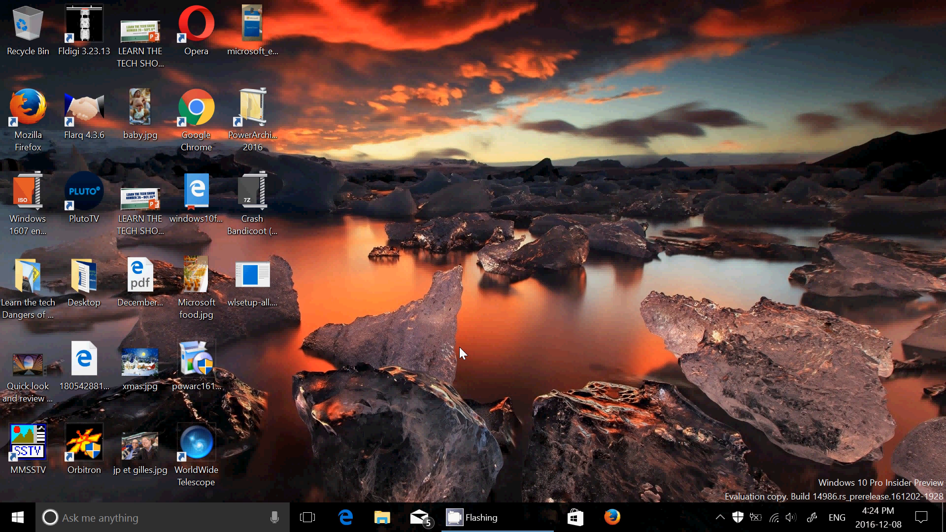
mouse_move(455, 386)
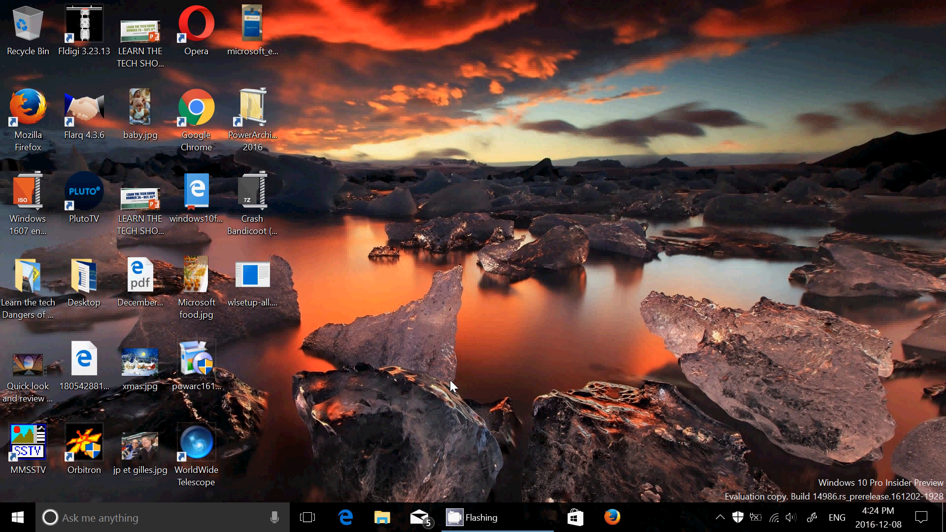
mouse_move(510, 304)
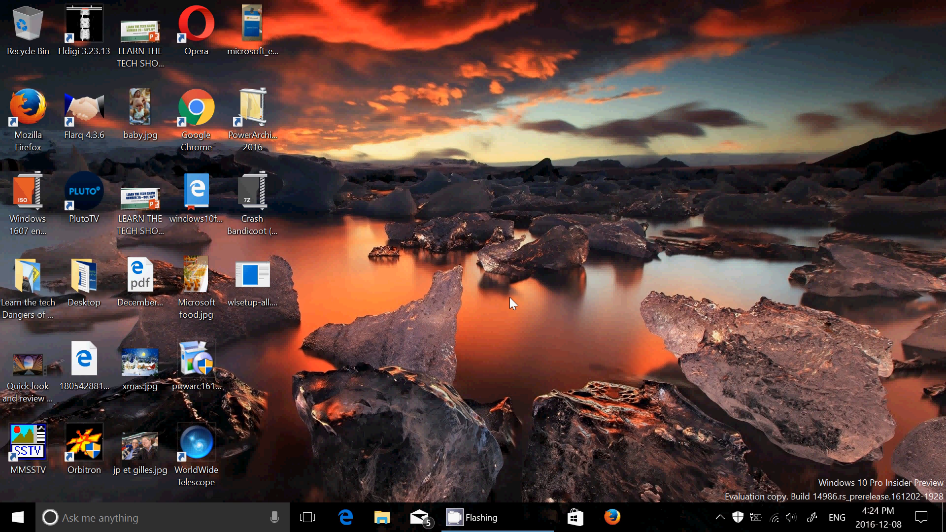
Dismiss Cortana's full-screen weather answer and reach the Settings home via Action Center's All settings tile.
click(50, 516)
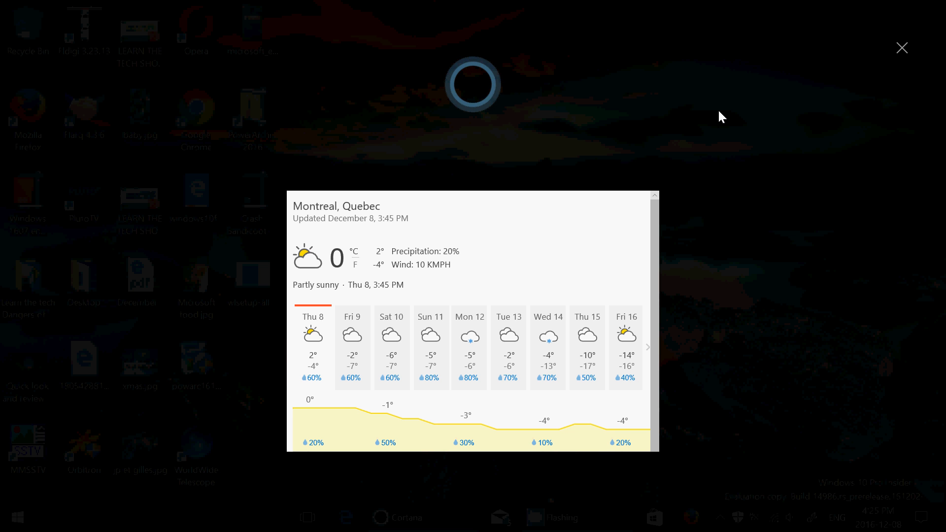
mouse_move(891, 79)
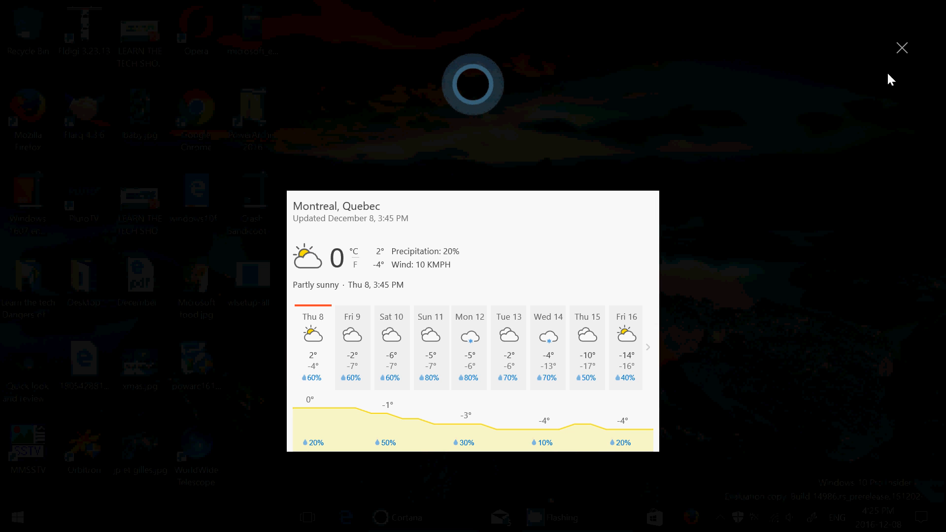
click(901, 47)
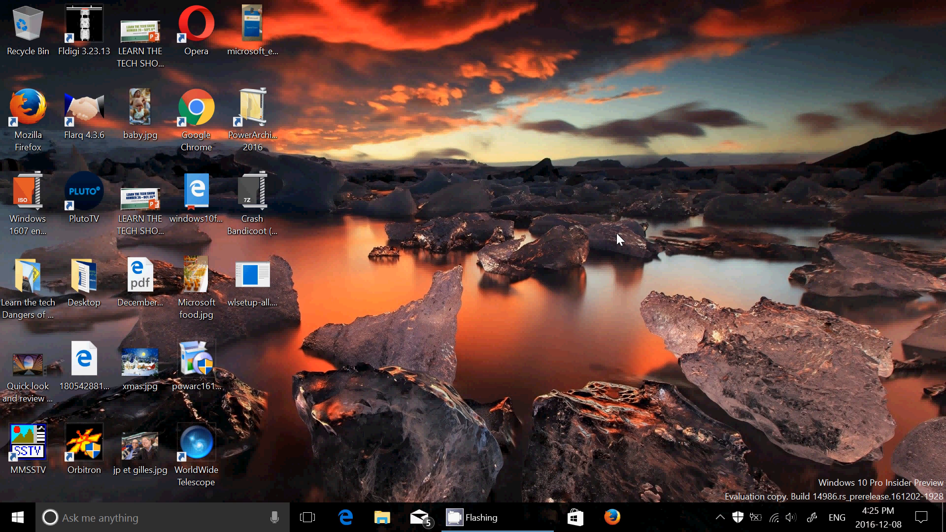
mouse_move(636, 284)
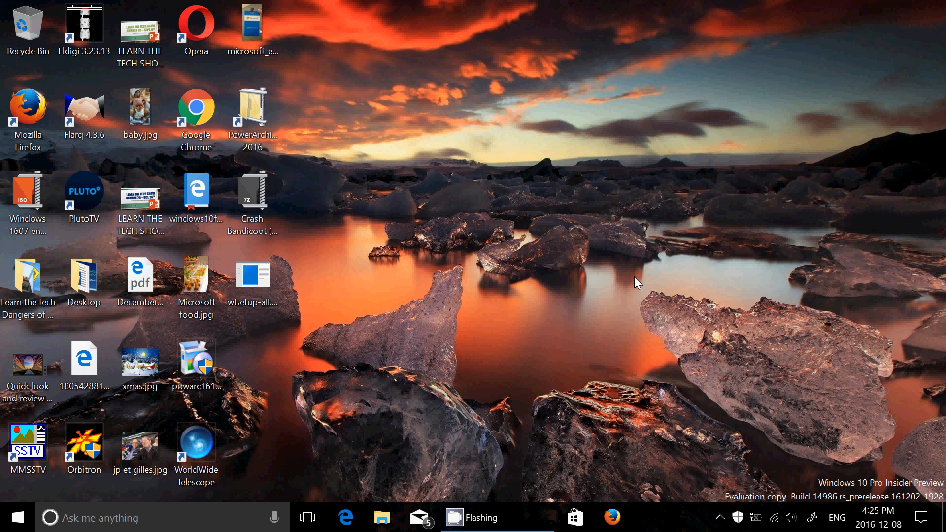
mouse_move(924, 513)
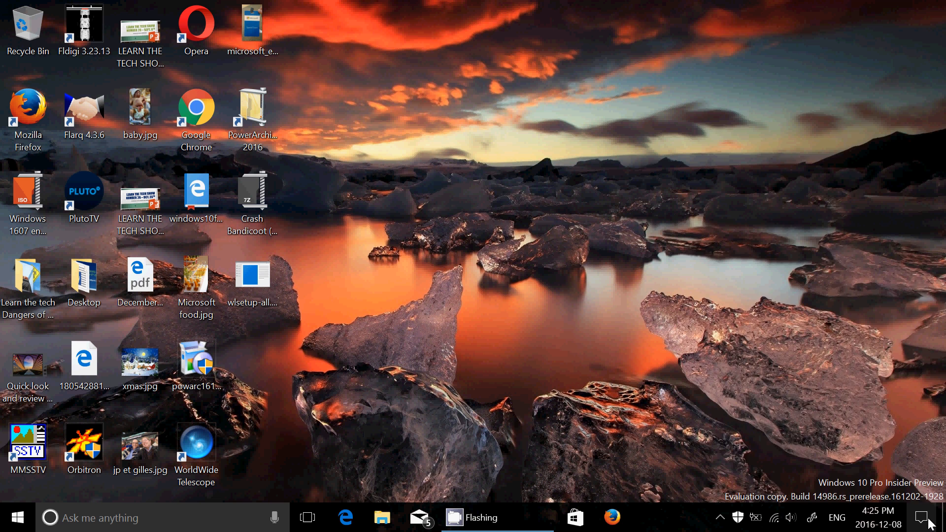
click(921, 518)
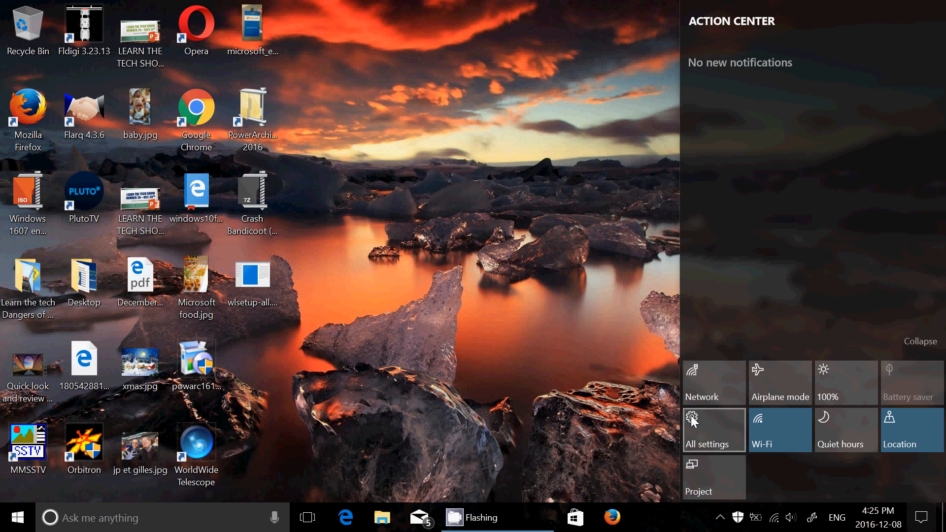
click(708, 429)
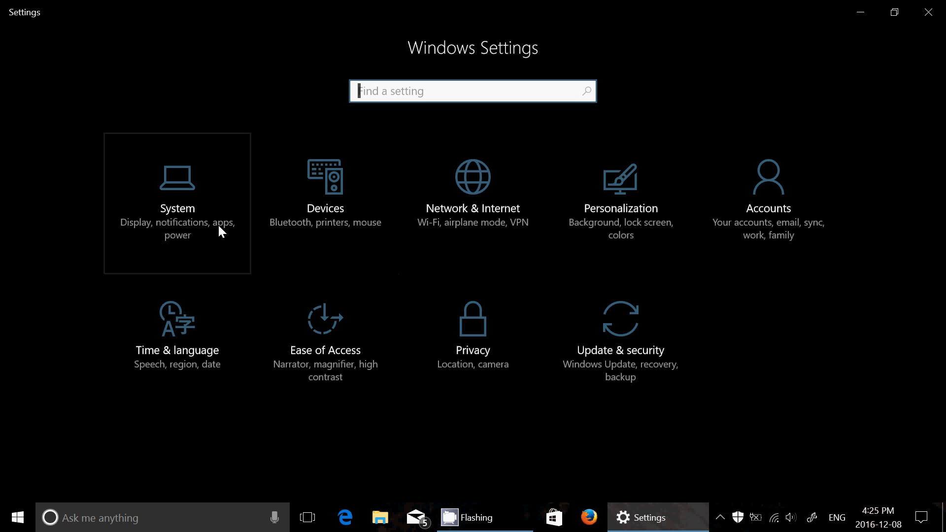
mouse_move(232, 281)
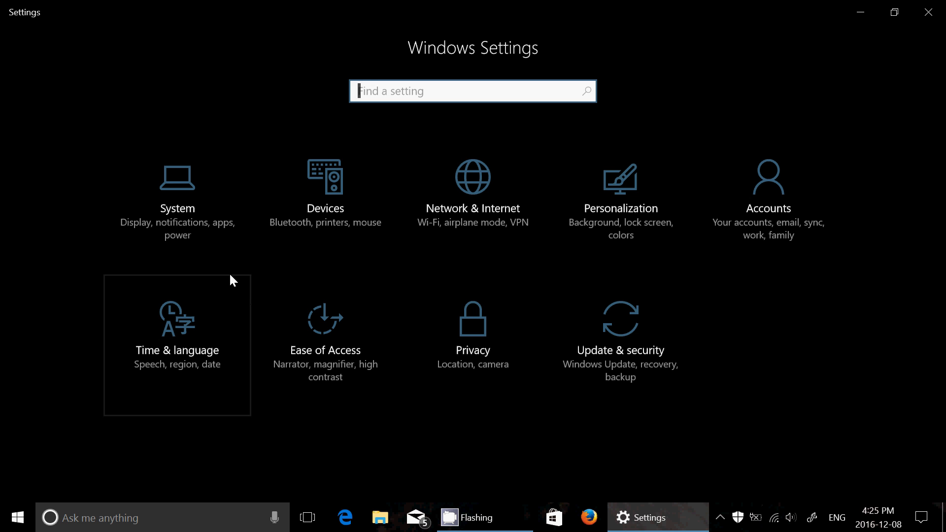
mouse_move(311, 202)
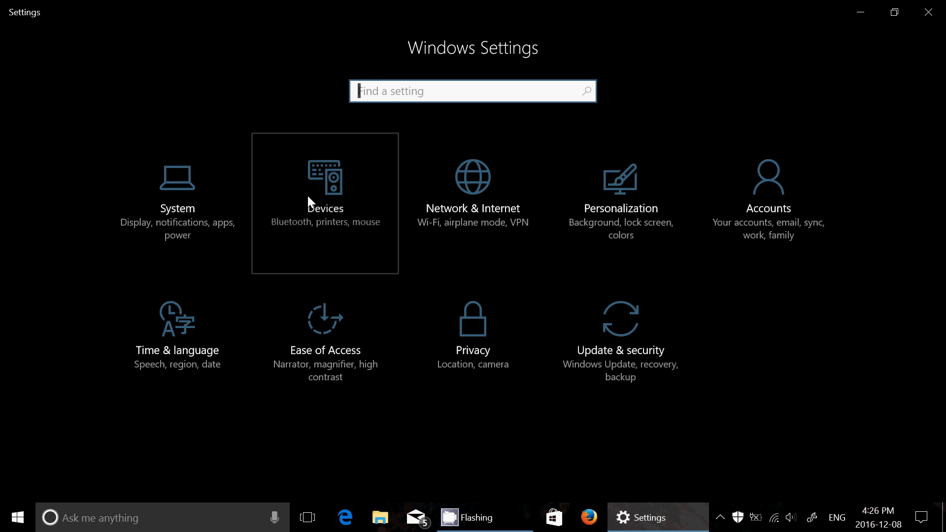
Browse the Printers & scanners options, leave Settings, and summon the Game bar with Win+G.
click(325, 184)
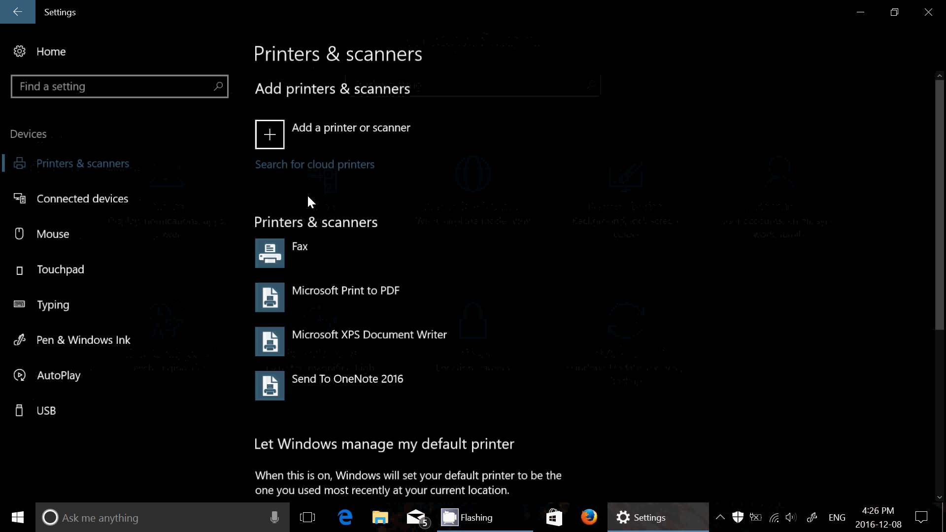
mouse_move(290, 134)
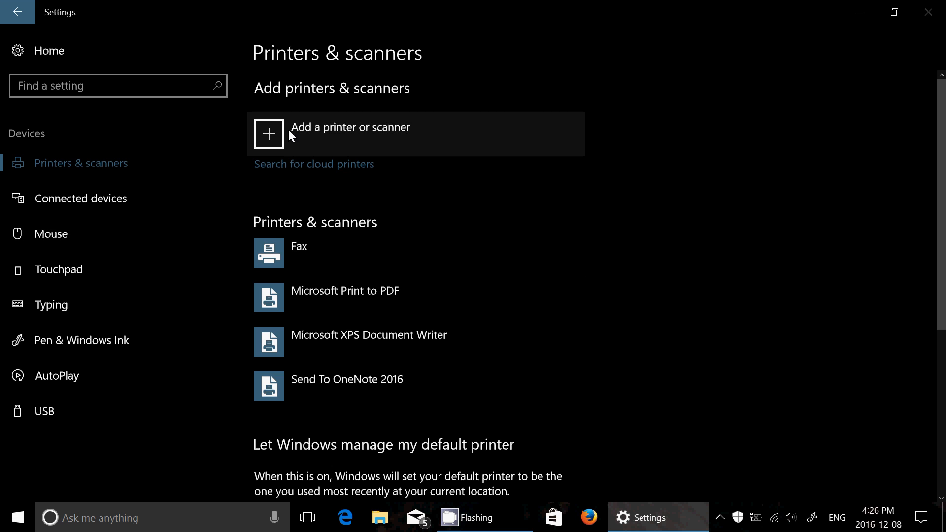
mouse_move(181, 228)
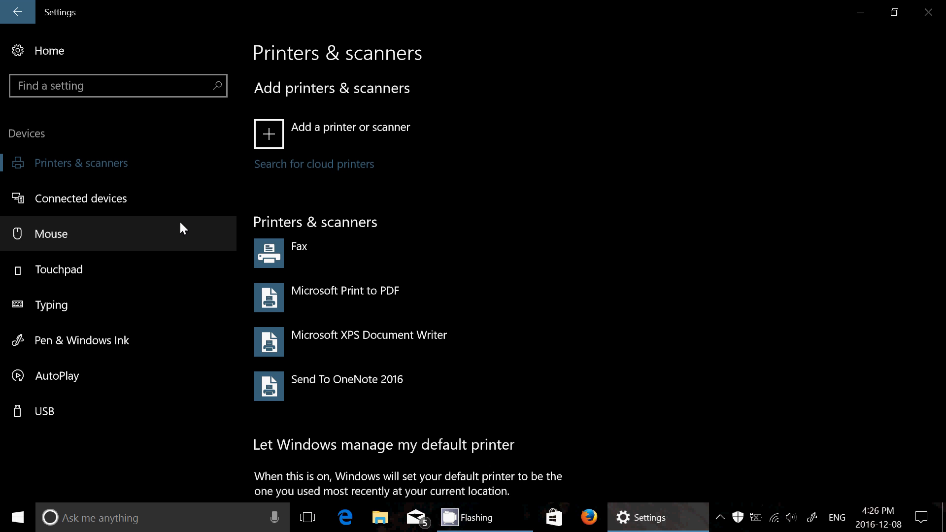
mouse_move(340, 259)
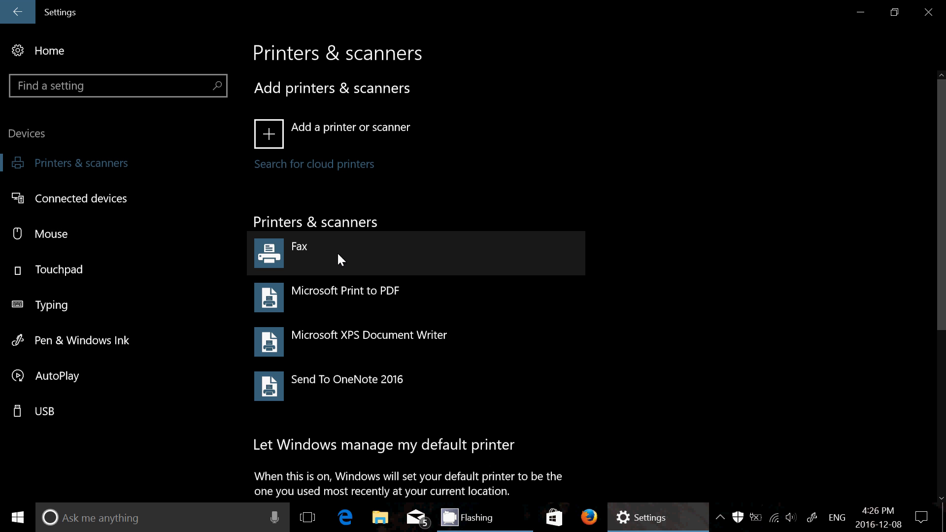
scroll(down, 3)
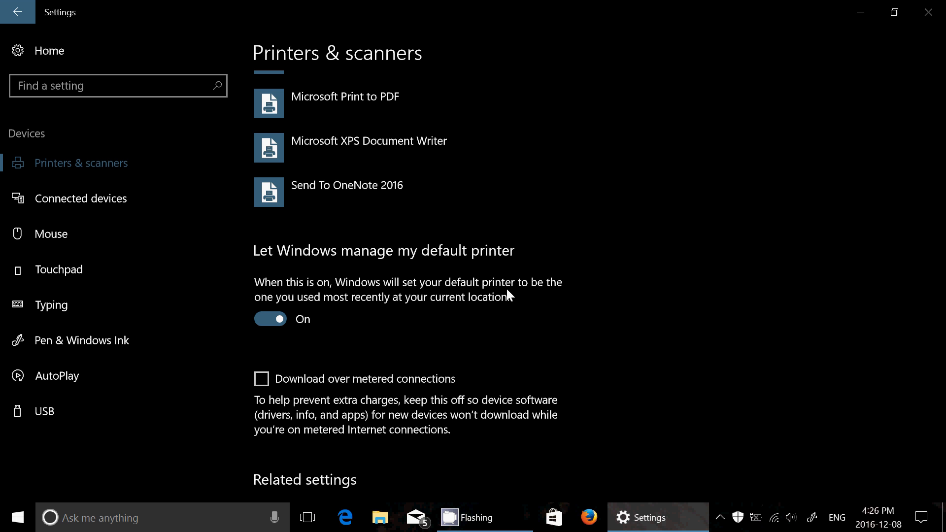
scroll(down, 3)
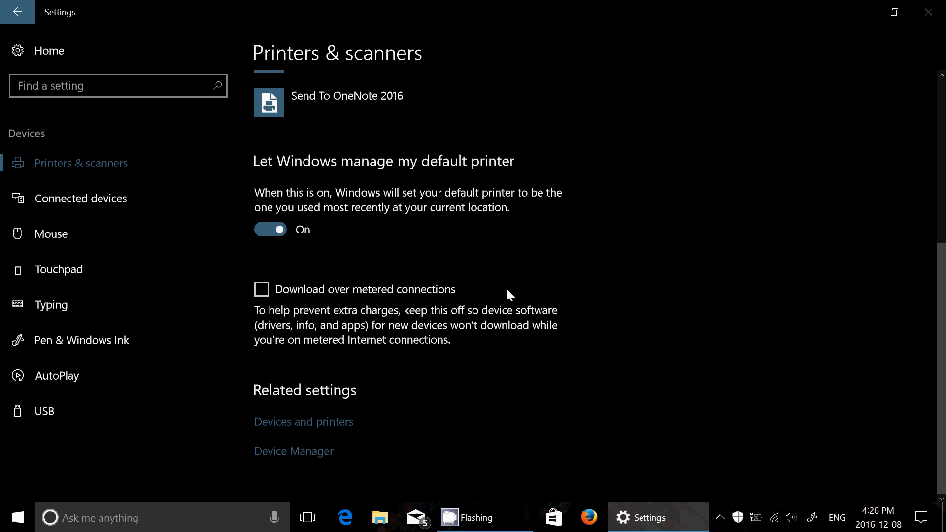
mouse_move(605, 293)
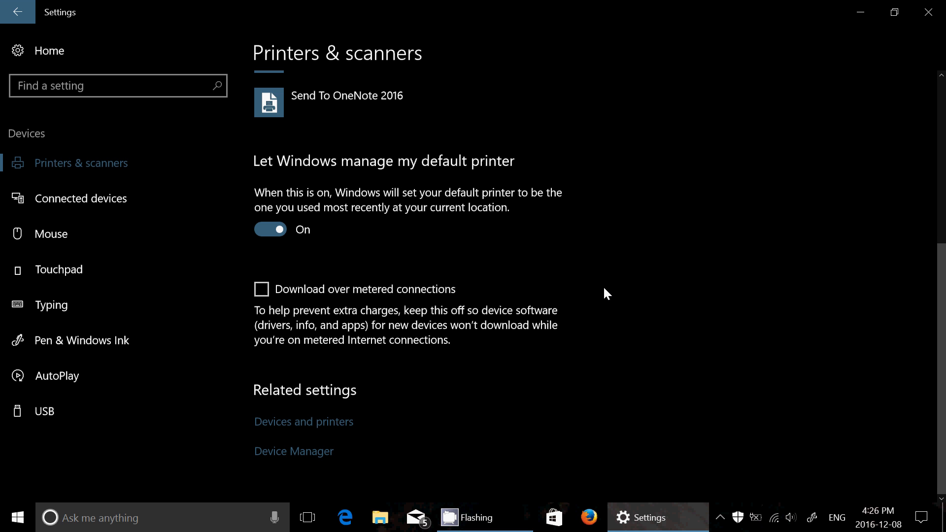
mouse_move(774, 117)
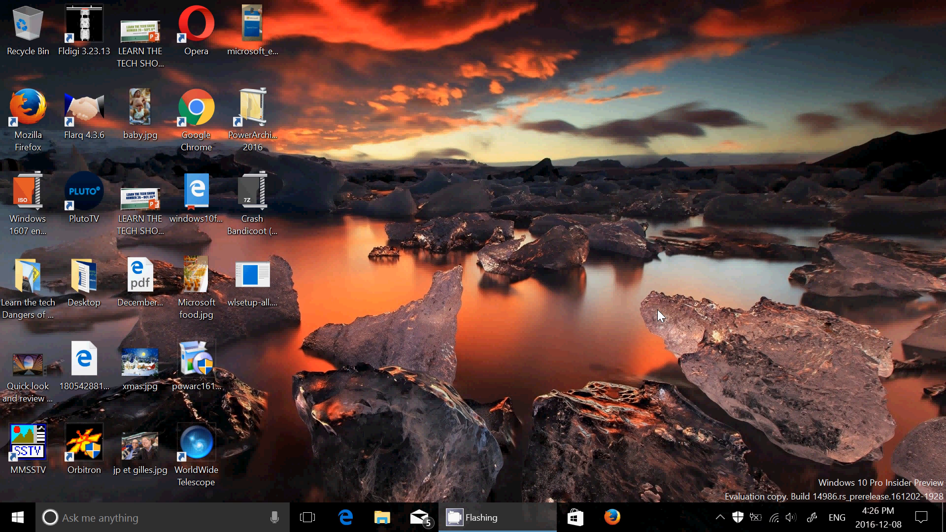
key(Win+G)
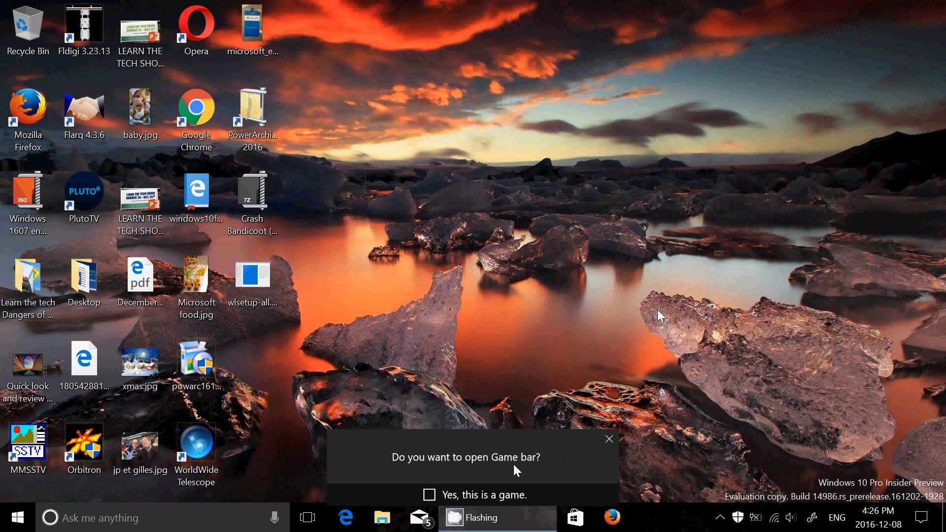
mouse_move(584, 467)
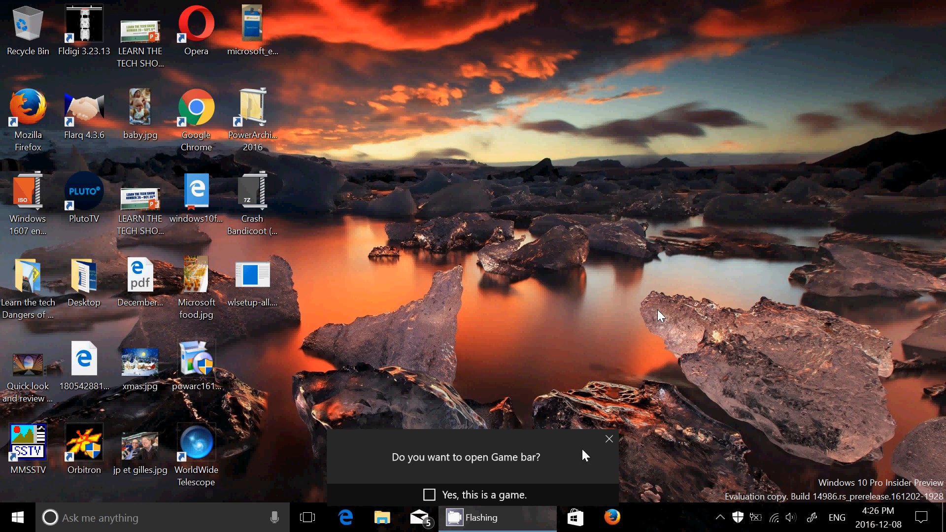
mouse_move(557, 463)
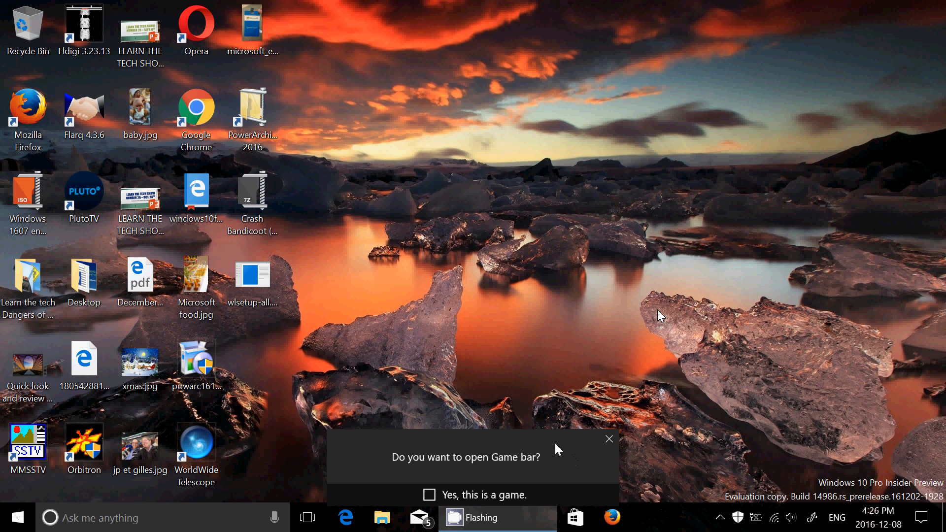
Dismiss the 'Do you want to open Game bar?' prompt and launch the Windows Ink sketchpad from the tray.
click(609, 438)
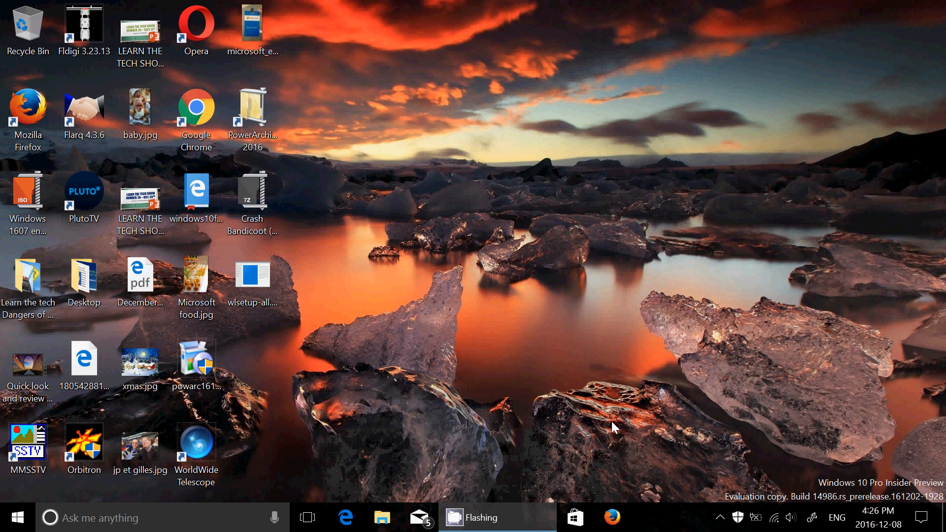
mouse_move(655, 351)
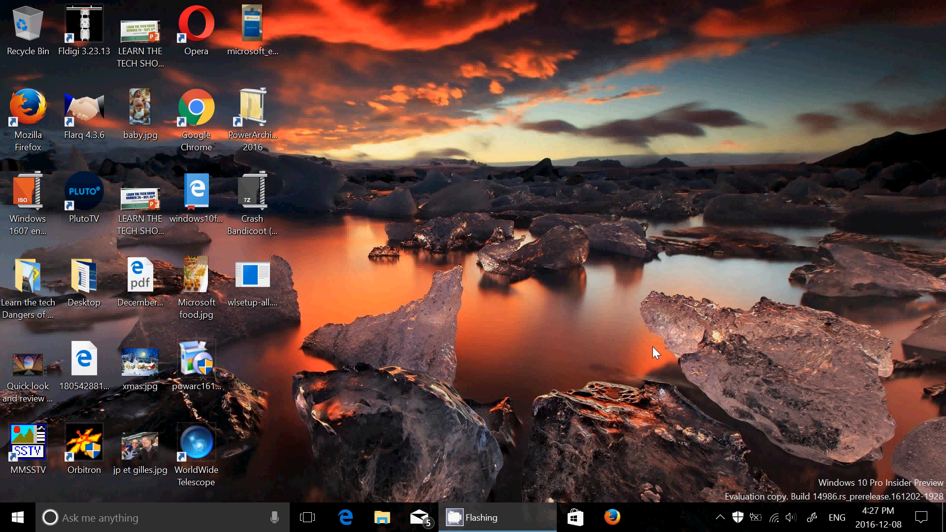
mouse_move(798, 514)
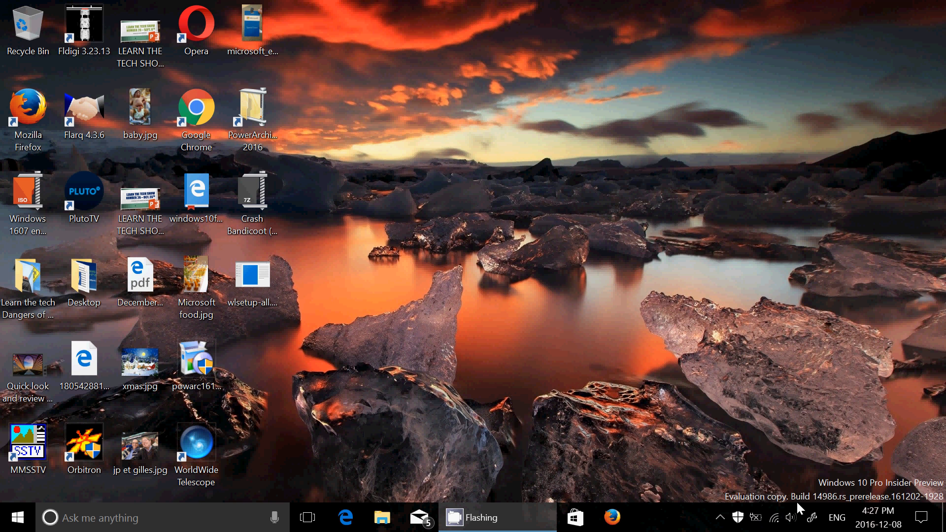
mouse_move(808, 518)
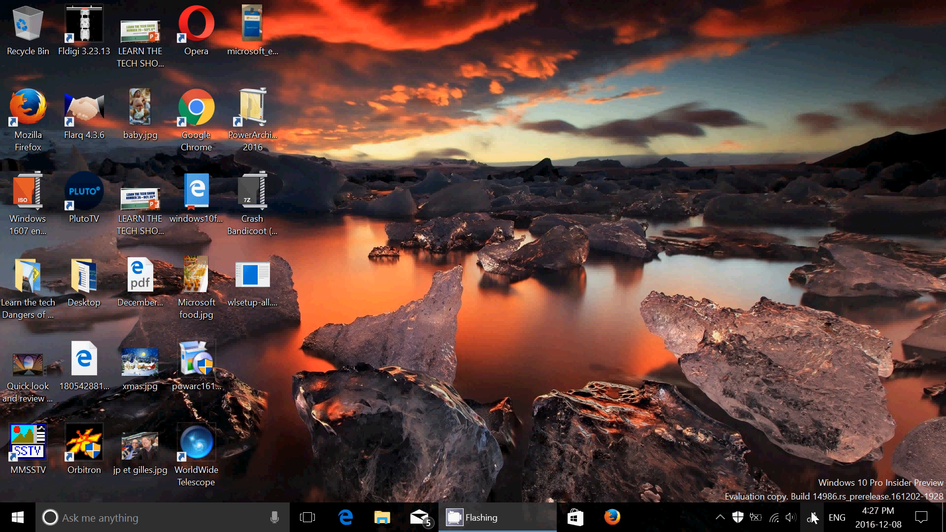
click(815, 517)
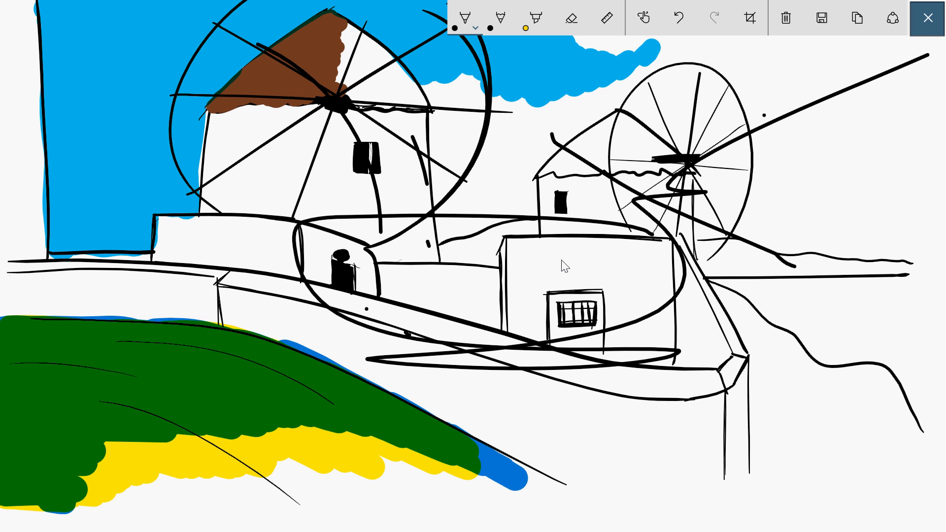
Review pen and pencil colour choices, mark the windmill with the yellow highlighter, and close Sketchpad.
click(464, 18)
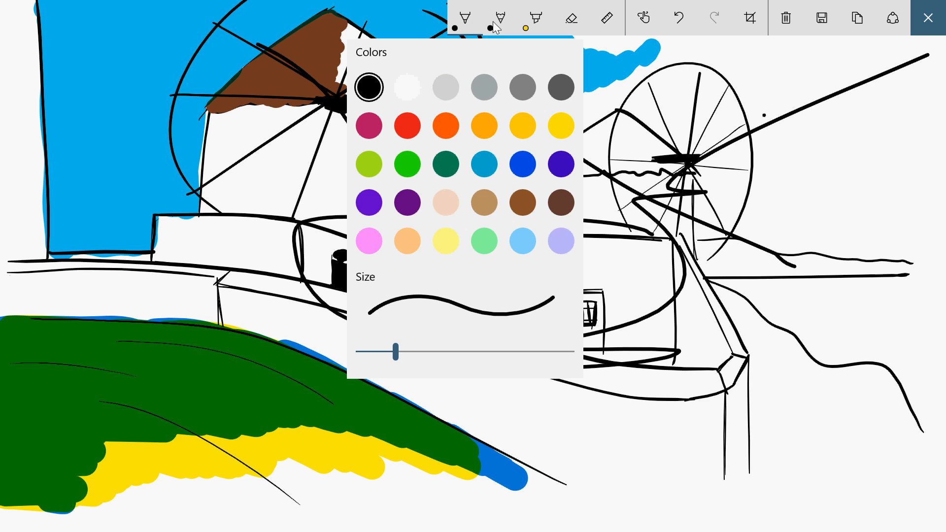
mouse_move(481, 310)
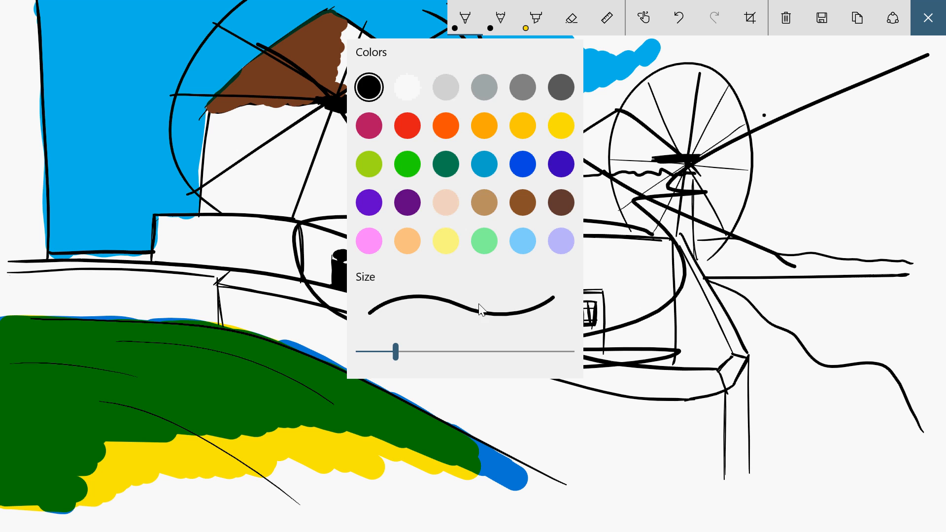
click(496, 17)
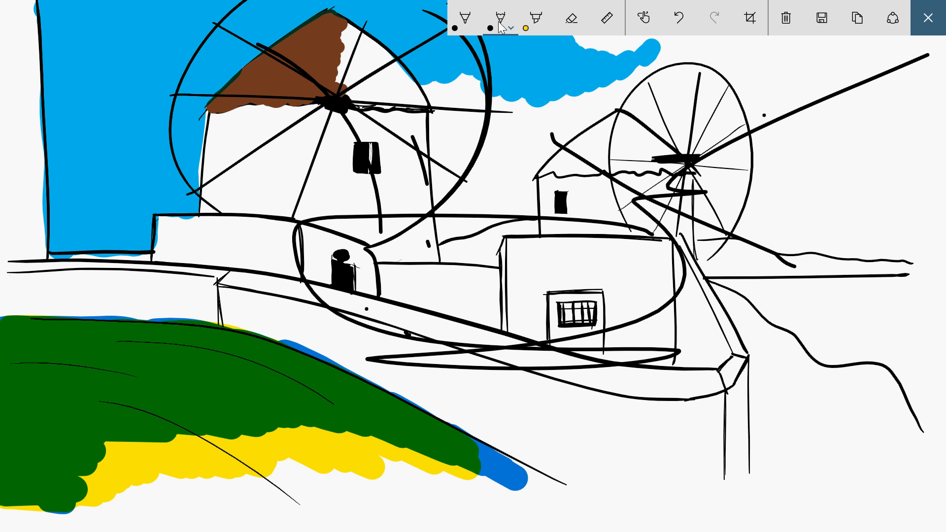
click(500, 16)
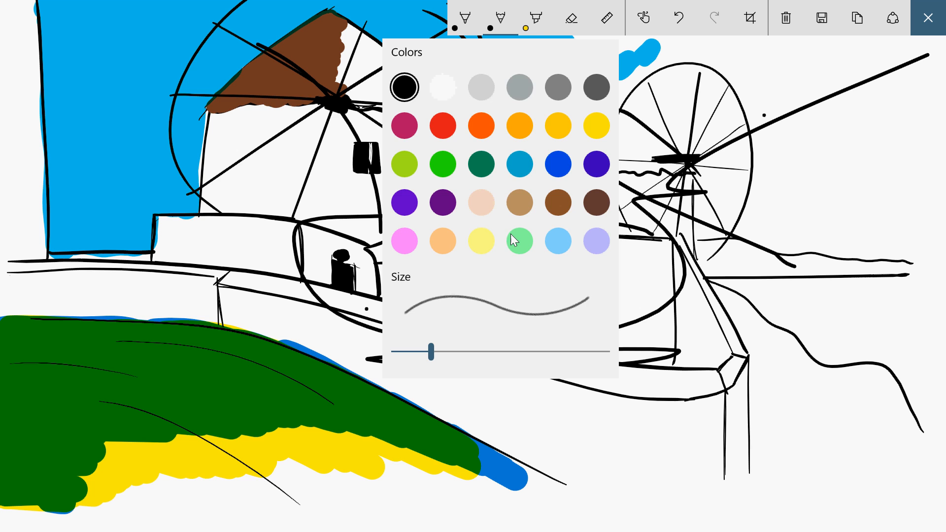
click(531, 19)
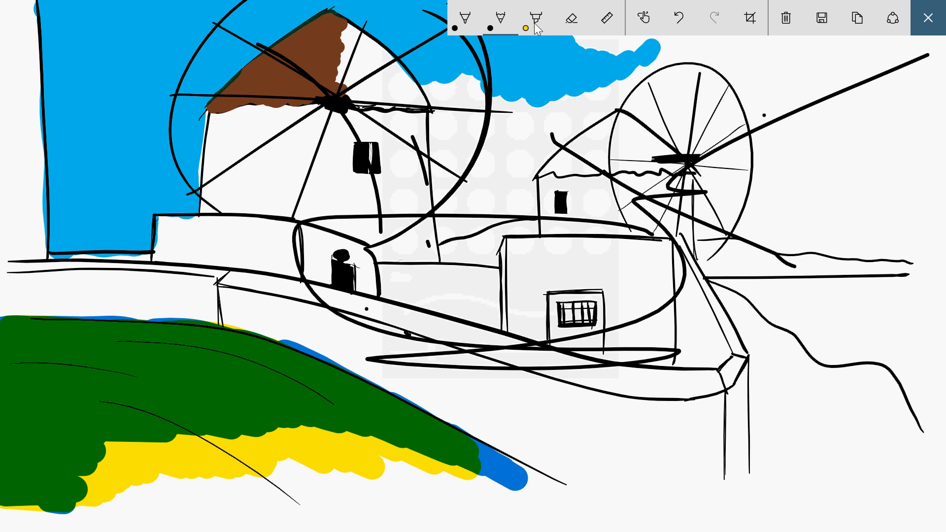
click(534, 18)
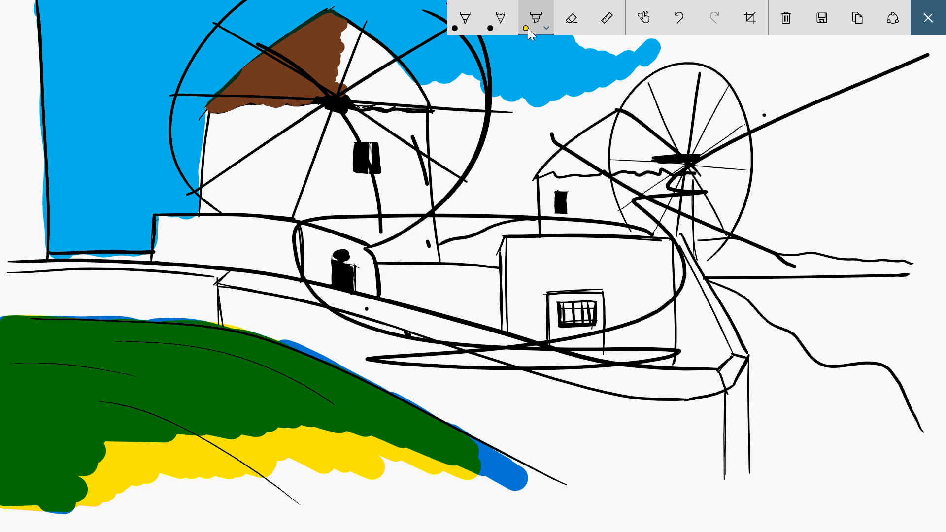
click(529, 19)
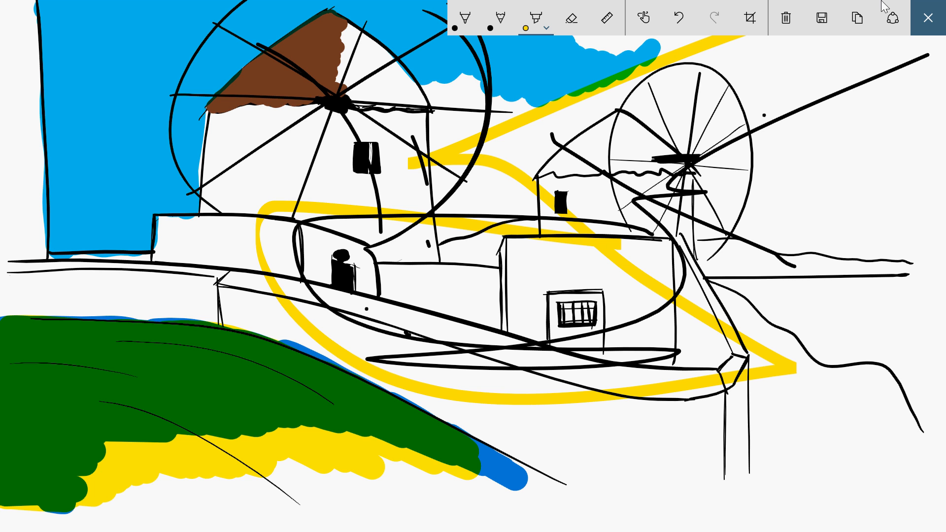
mouse_move(900, 173)
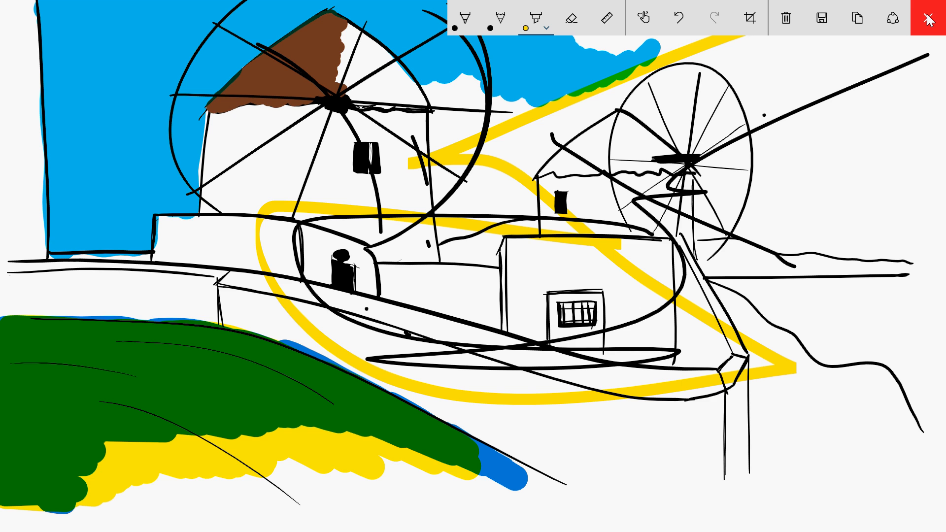
click(928, 18)
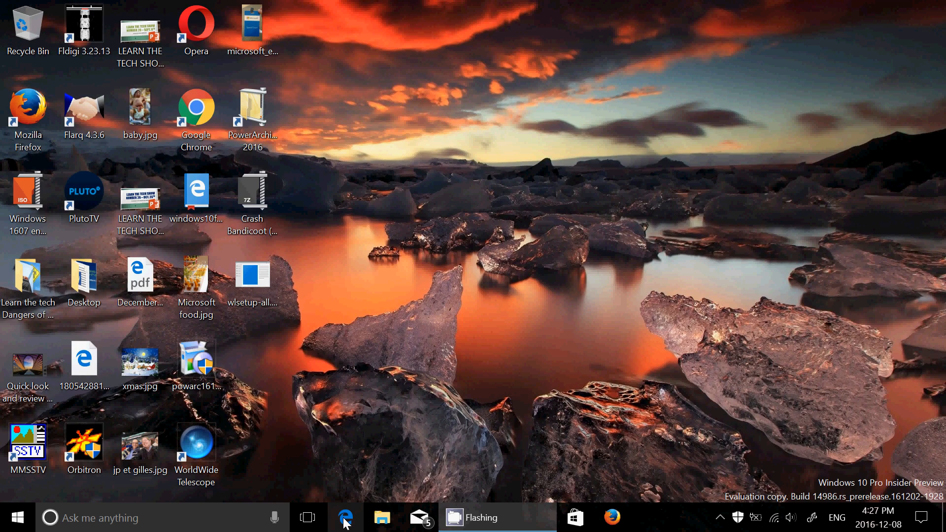
Launch Edge, view its empty Extensions pane, and go to the Store for extensions.
click(341, 518)
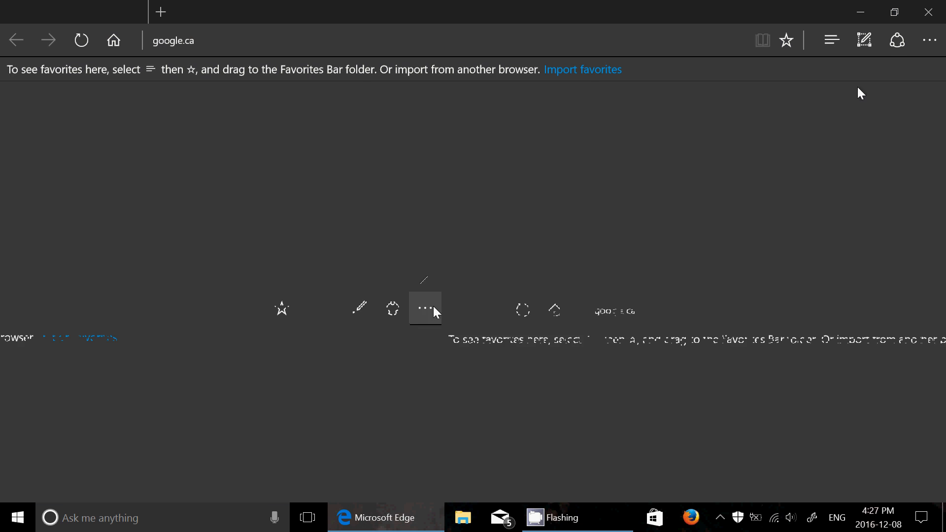
click(930, 40)
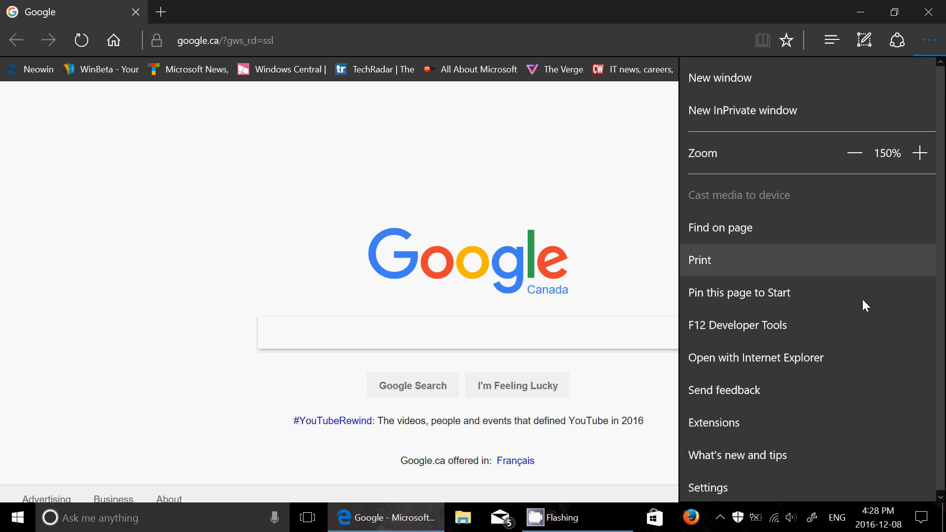
click(713, 423)
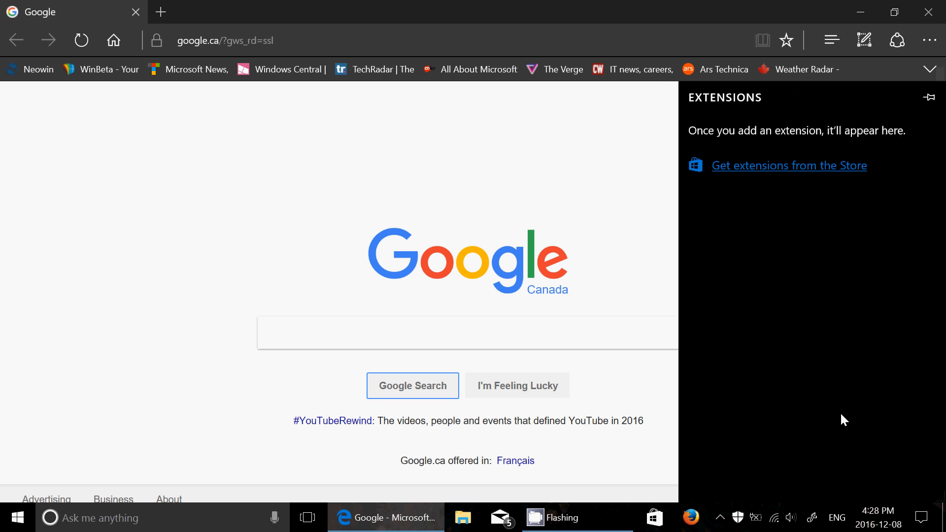
click(789, 165)
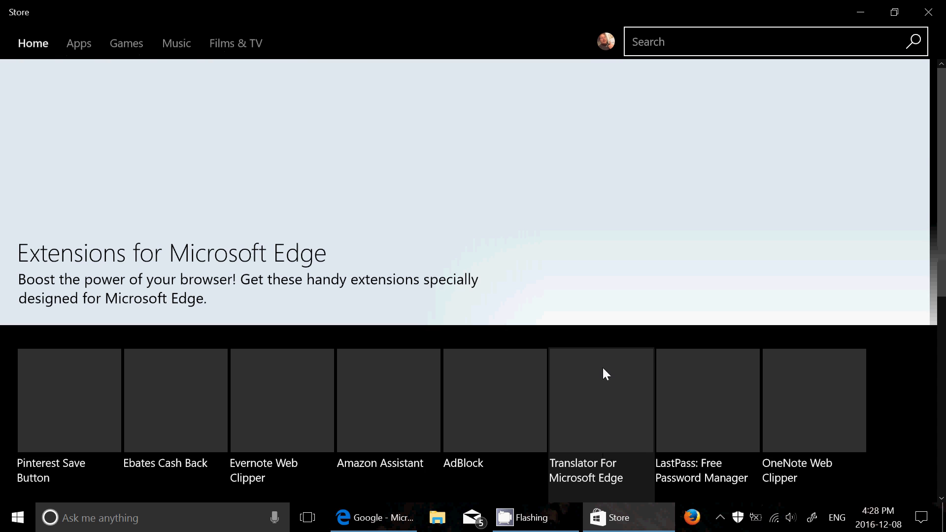
Browse the Edge extensions collection, view Tampermonkey's Store page, and return to the list.
scroll(down, 3)
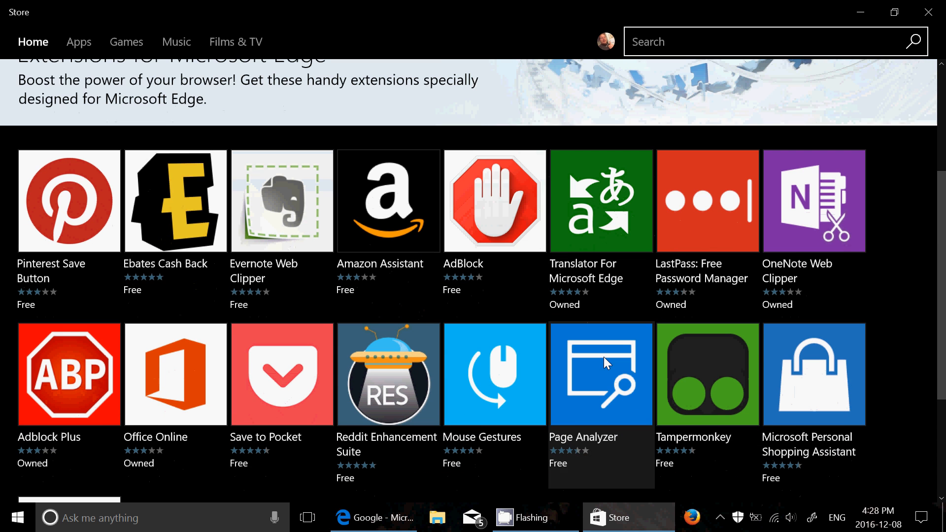
mouse_move(189, 229)
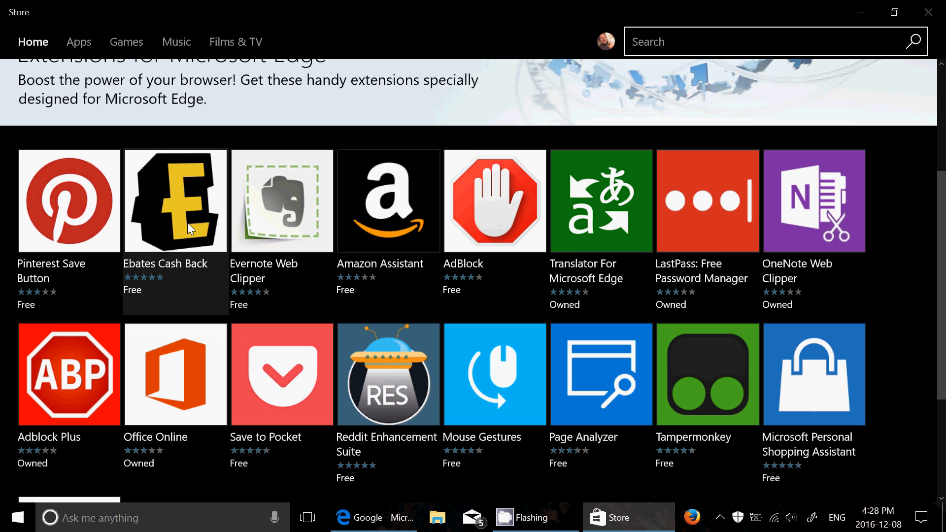
scroll(down, 3)
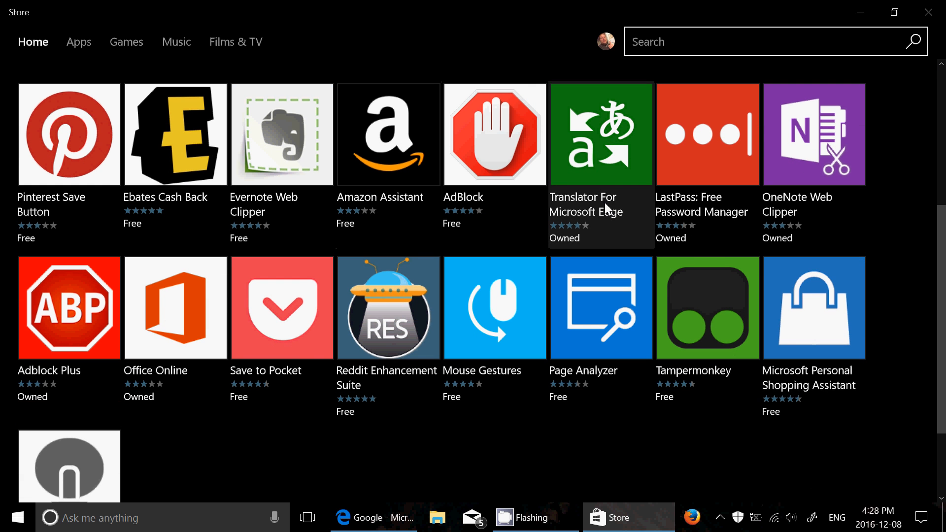
mouse_move(674, 381)
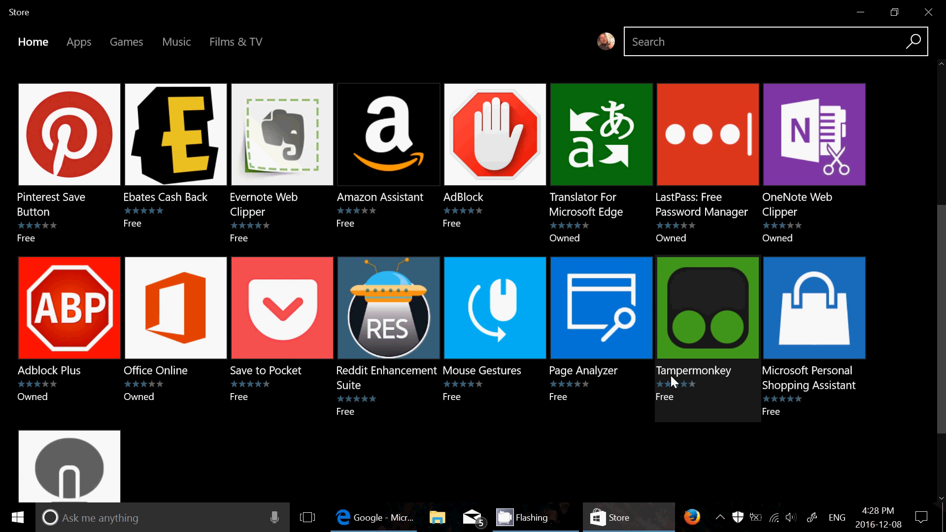
mouse_move(682, 358)
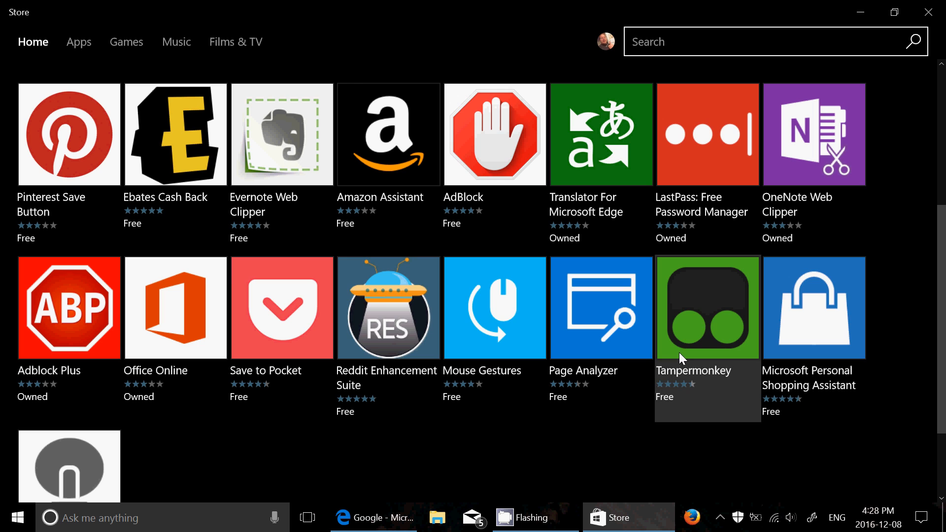
click(708, 307)
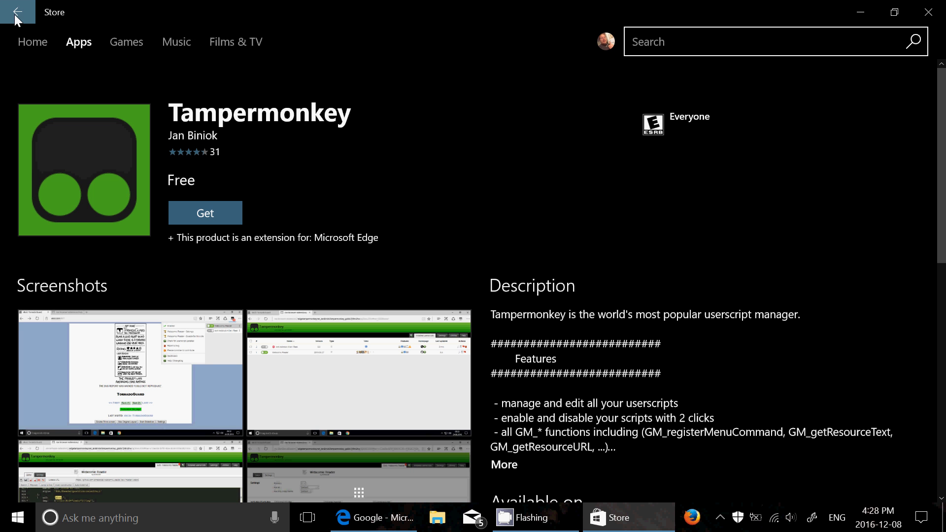
click(18, 12)
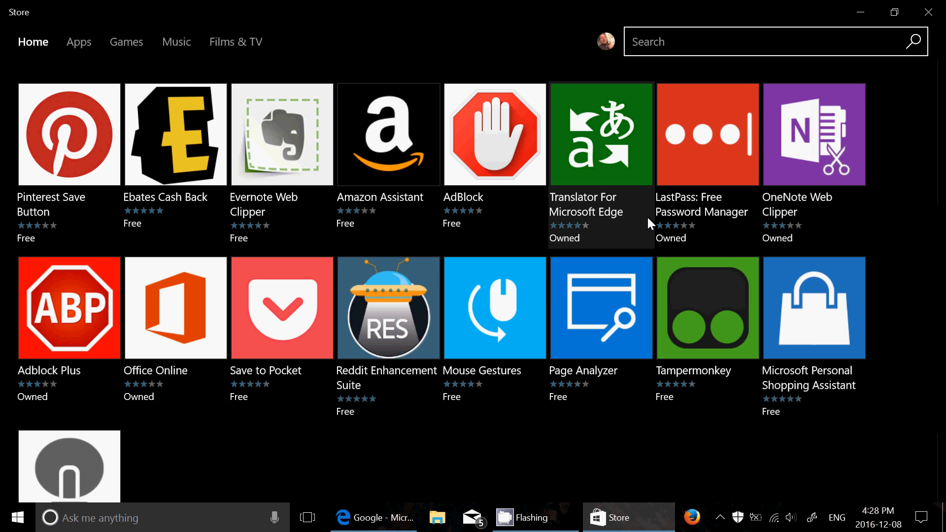
scroll(down, 3)
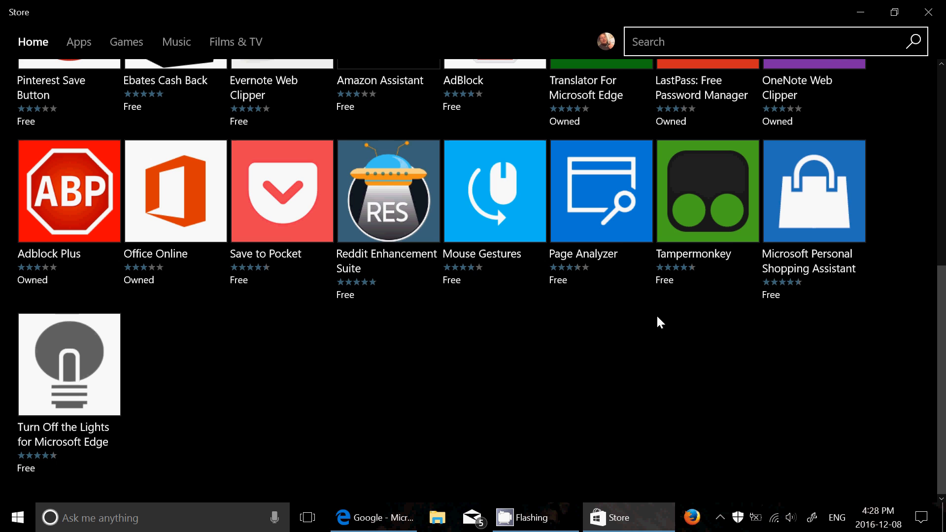
scroll(up, 3)
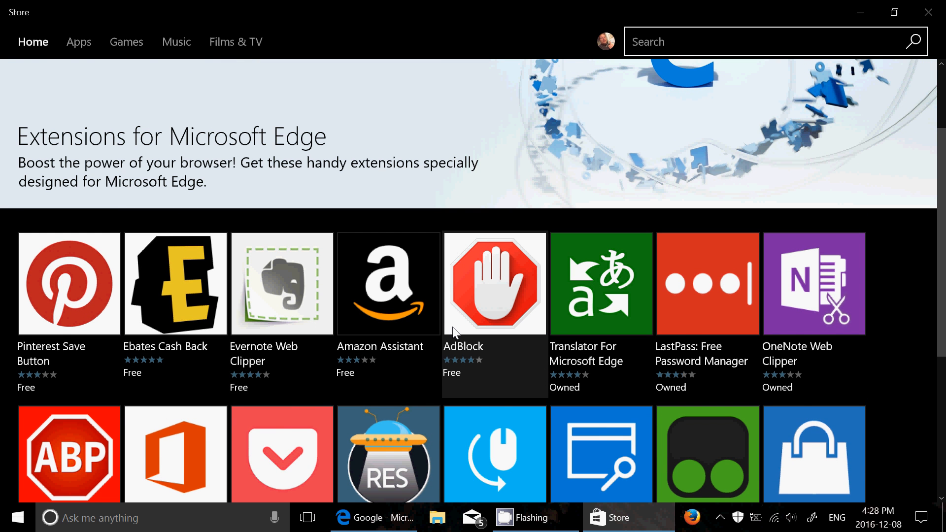
scroll(down, 3)
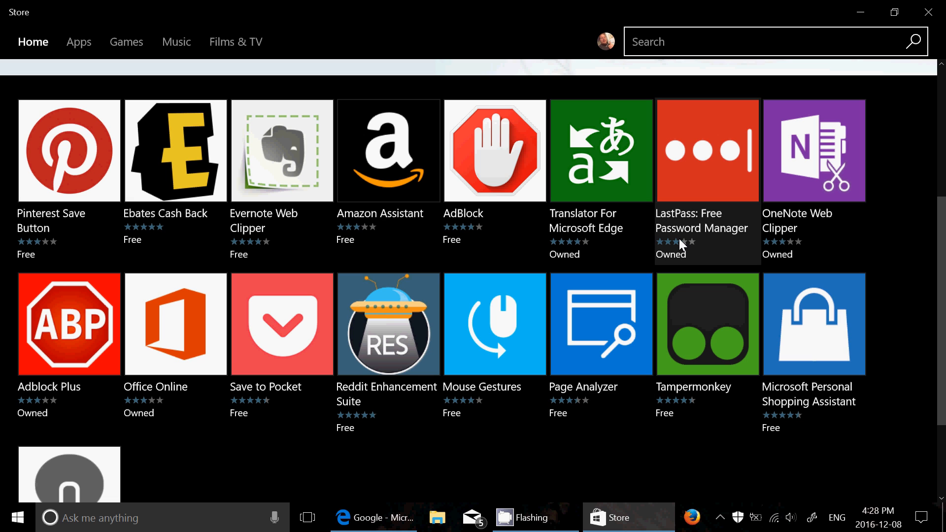
mouse_move(928, 12)
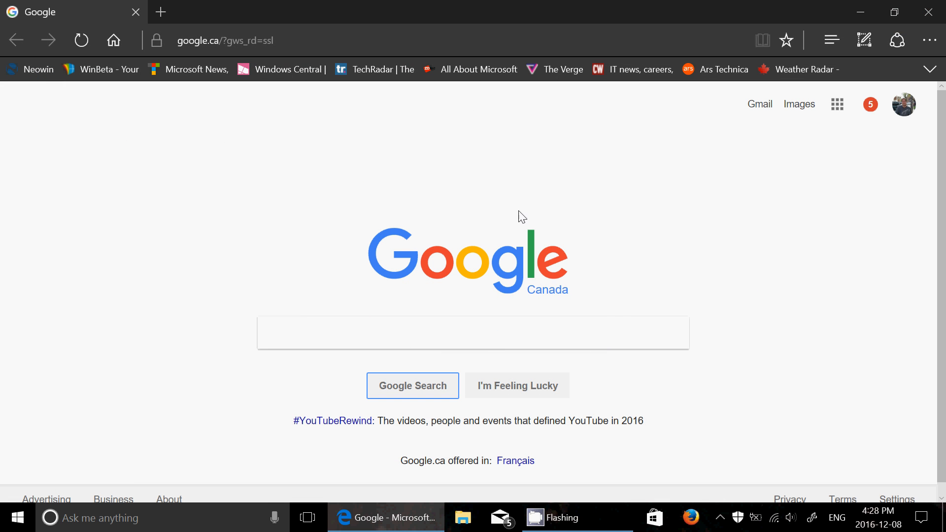
mouse_move(578, 187)
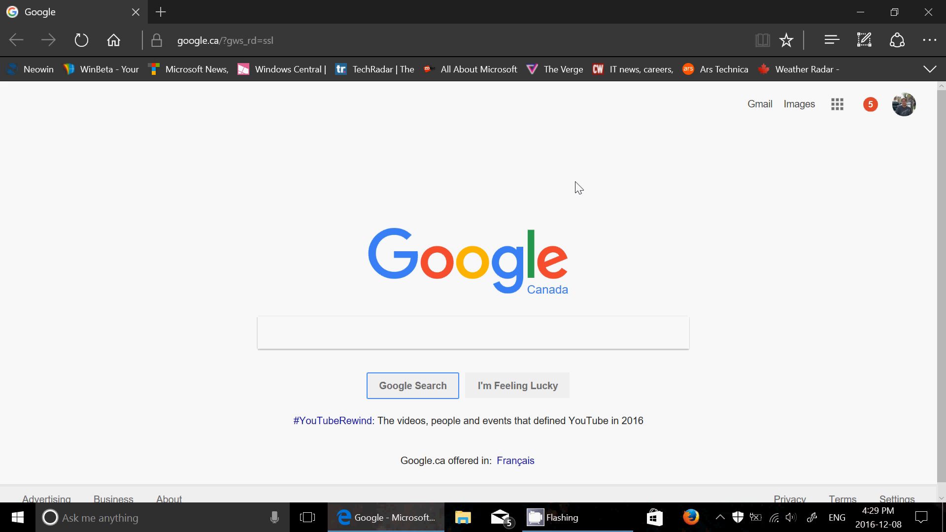
mouse_move(928, 11)
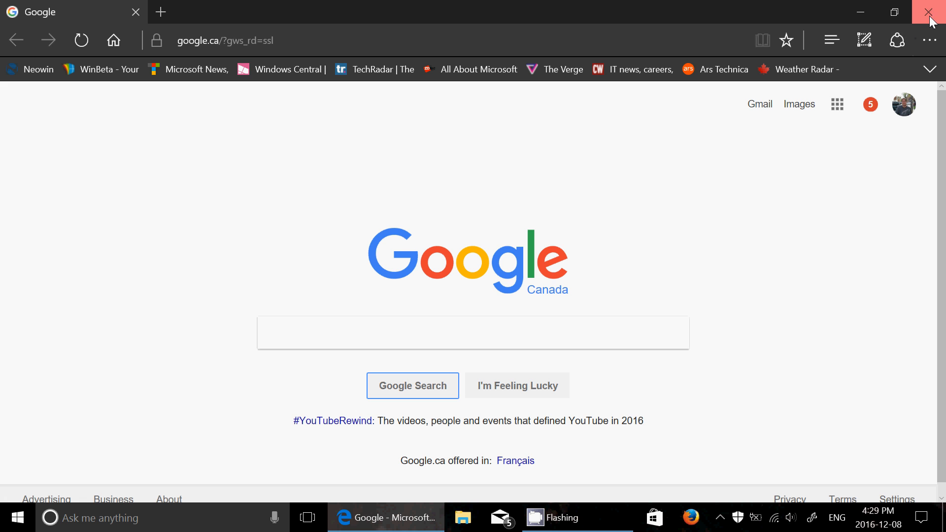
Close Edge, leaving the desktop showing.
click(925, 12)
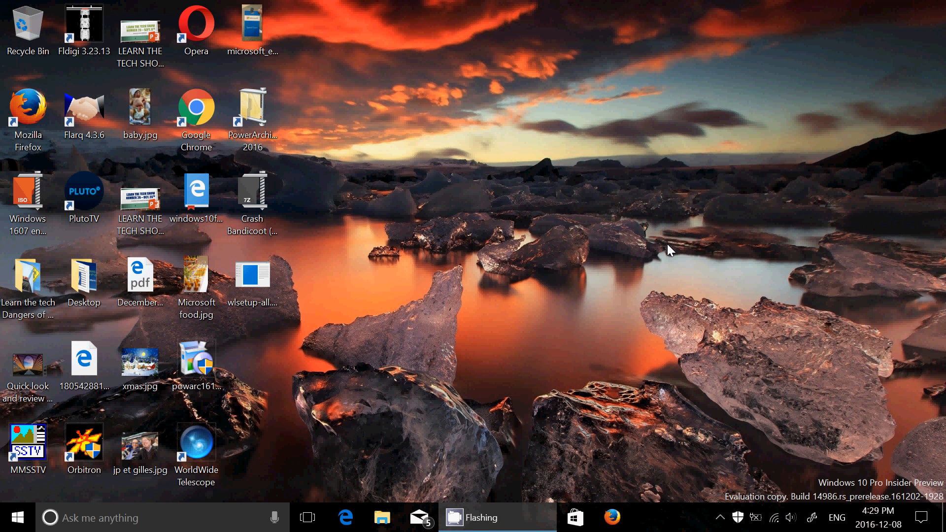
mouse_move(733, 499)
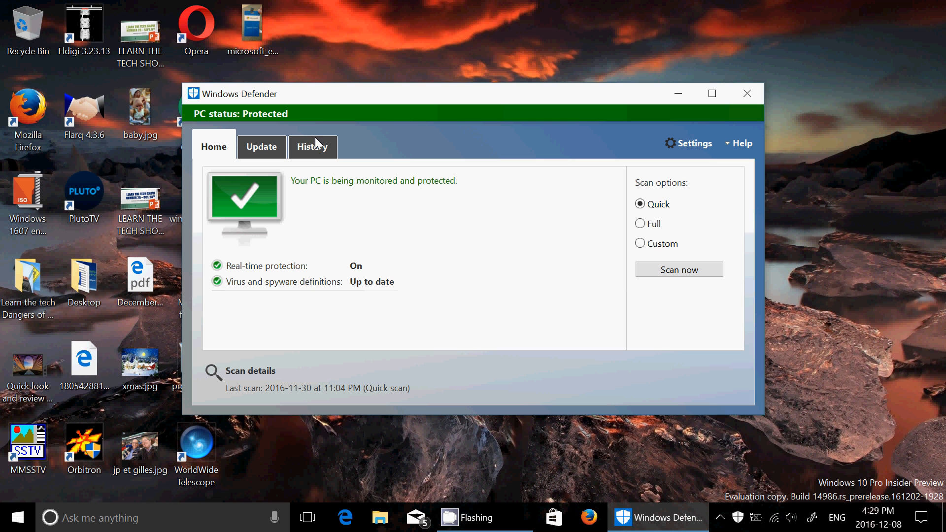
mouse_move(658, 149)
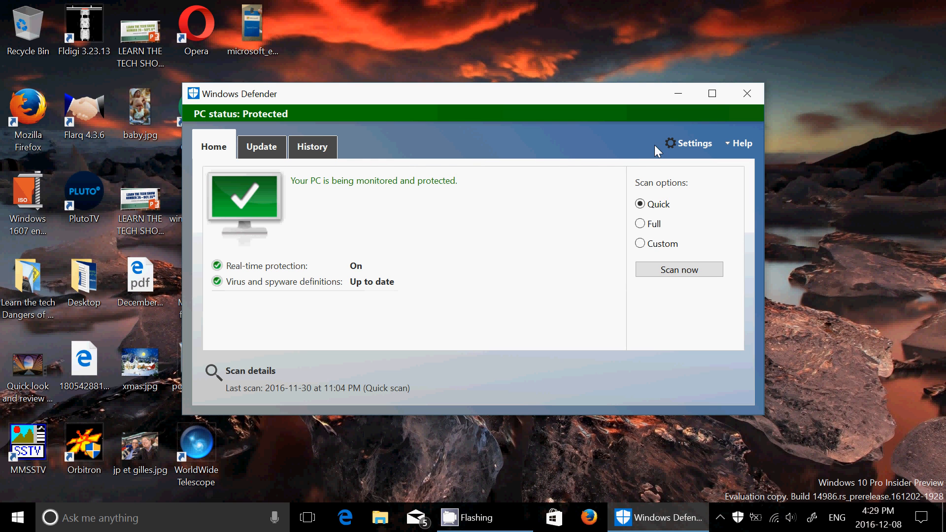
View Windows Defender's settings page and close the Defender window.
click(693, 143)
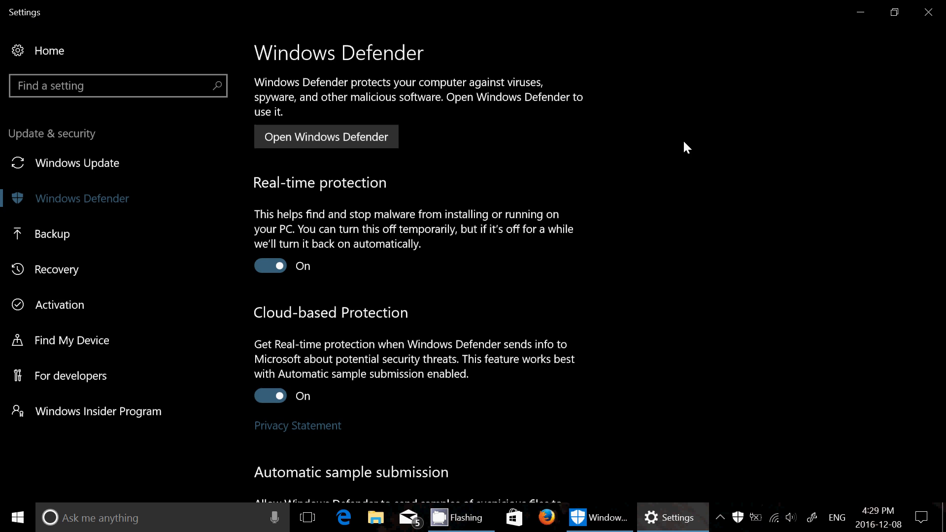
click(325, 136)
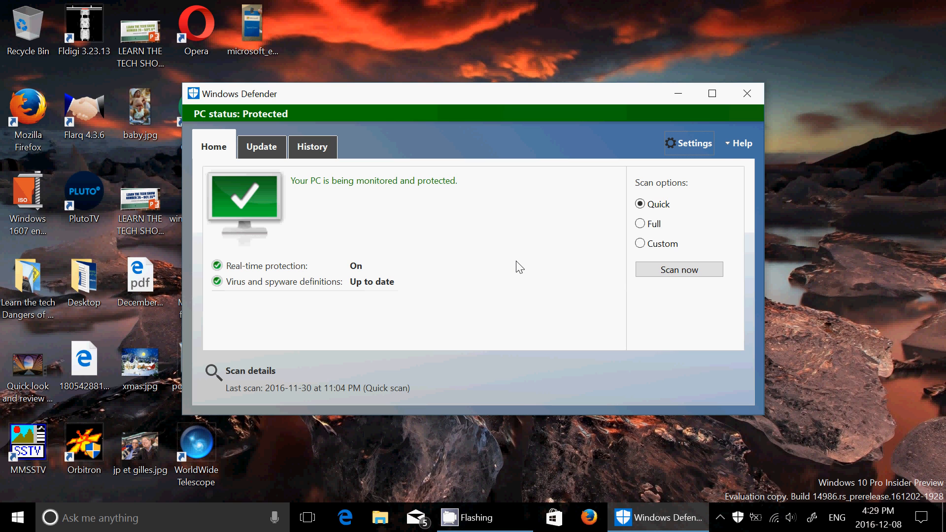
mouse_move(315, 94)
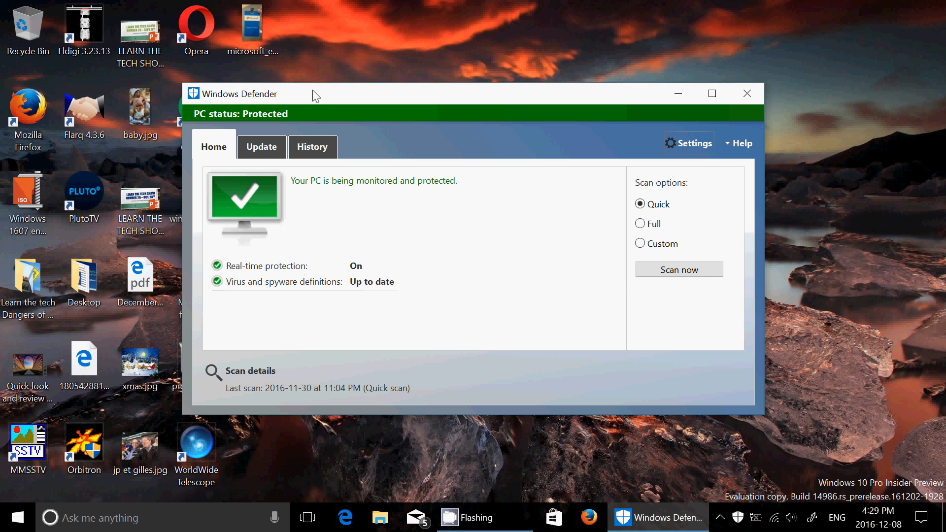
mouse_move(749, 18)
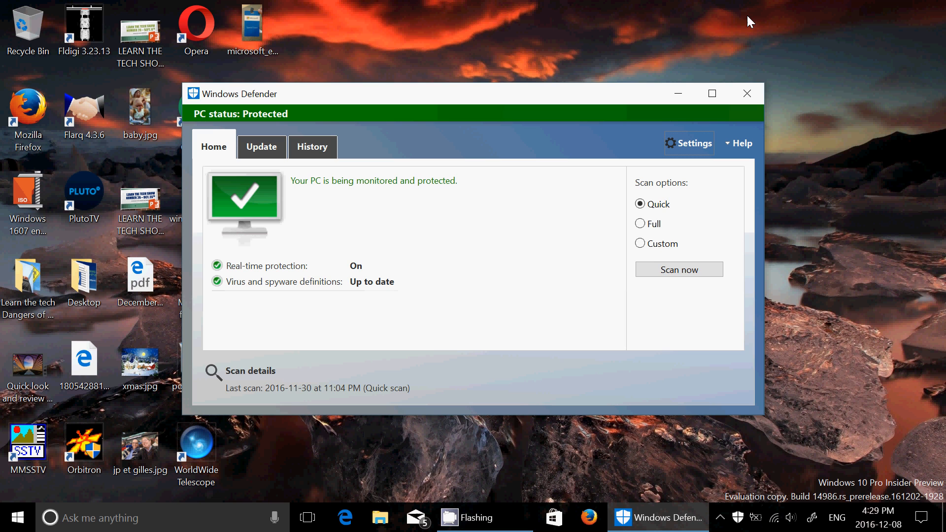
click(747, 92)
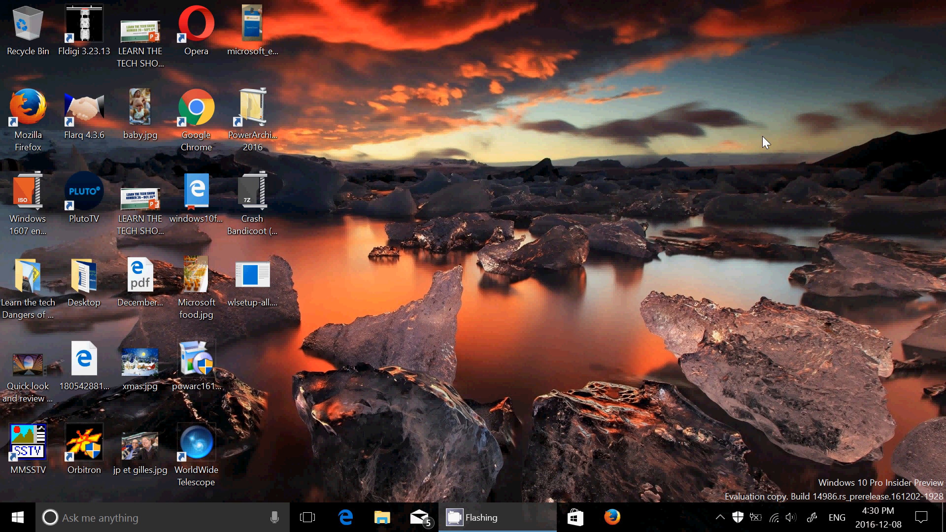
mouse_move(422, 345)
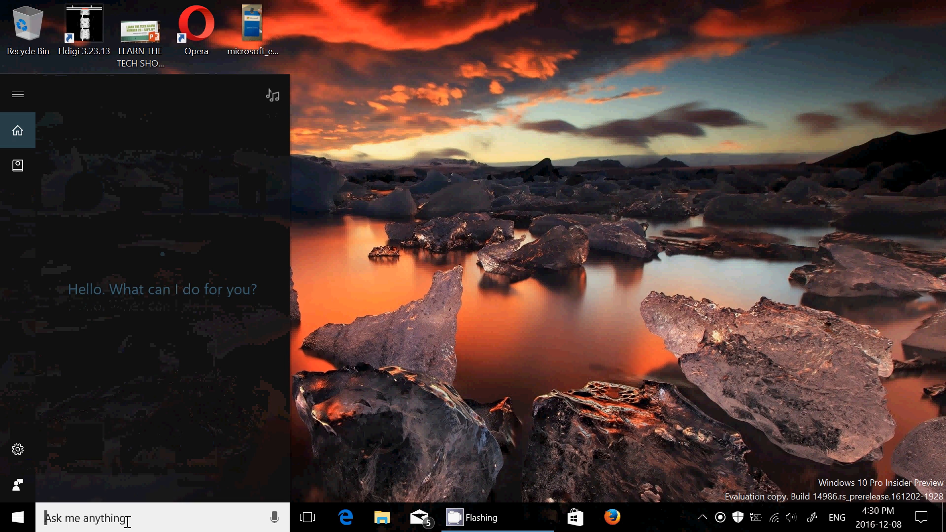
Search for the Run app and launch the Registry Editor with 'regedit'.
text(run)
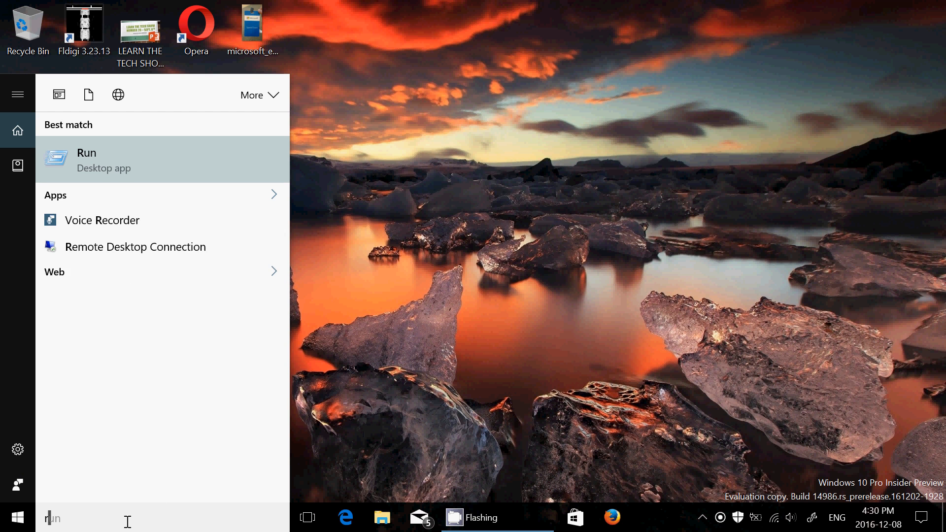
text(regedit)
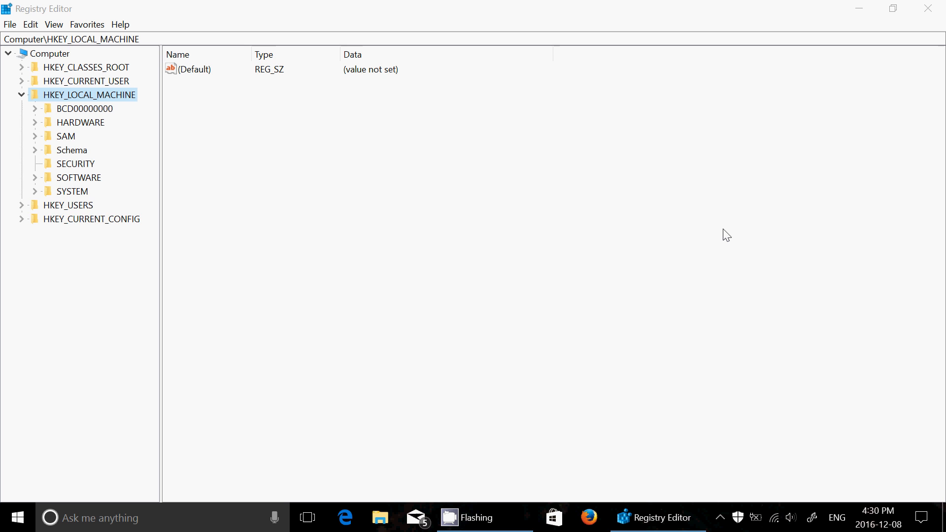
mouse_move(725, 172)
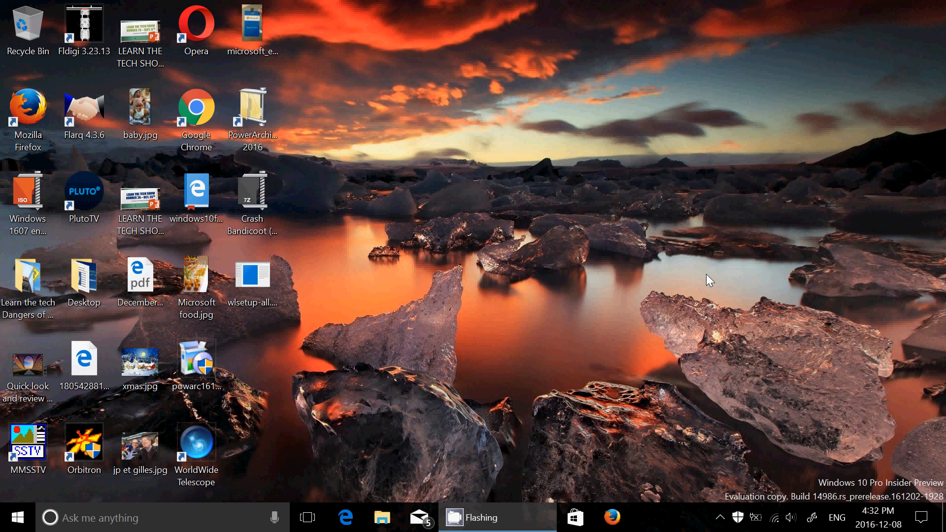
mouse_move(276, 343)
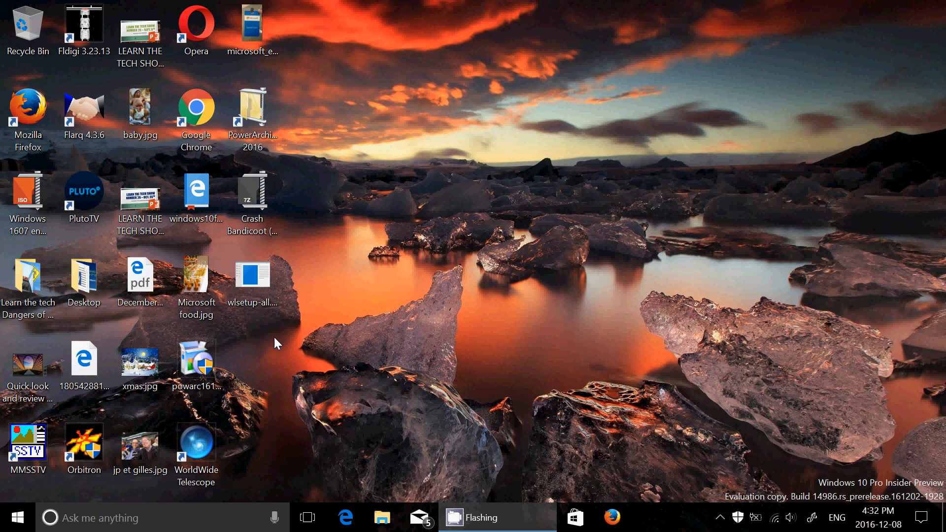
Bring up the Start menu showing recently added apps and live tiles.
click(18, 514)
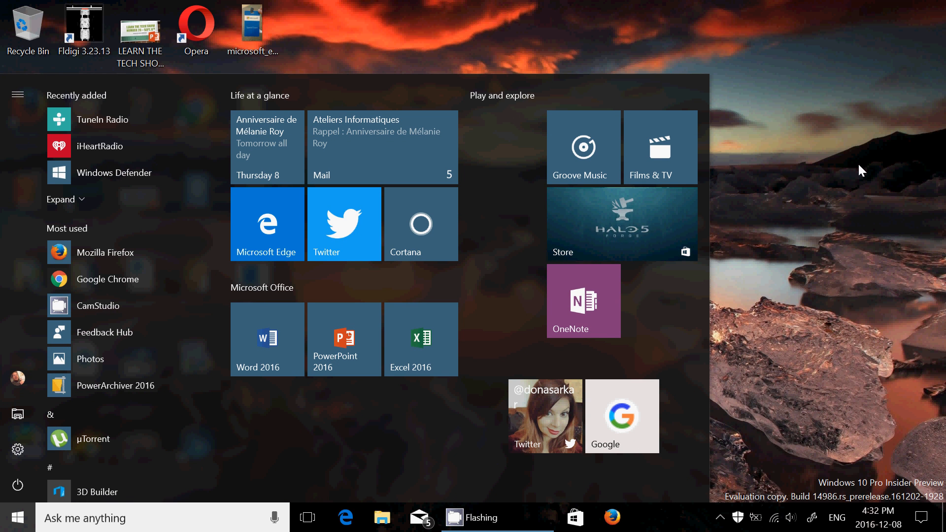
click(17, 512)
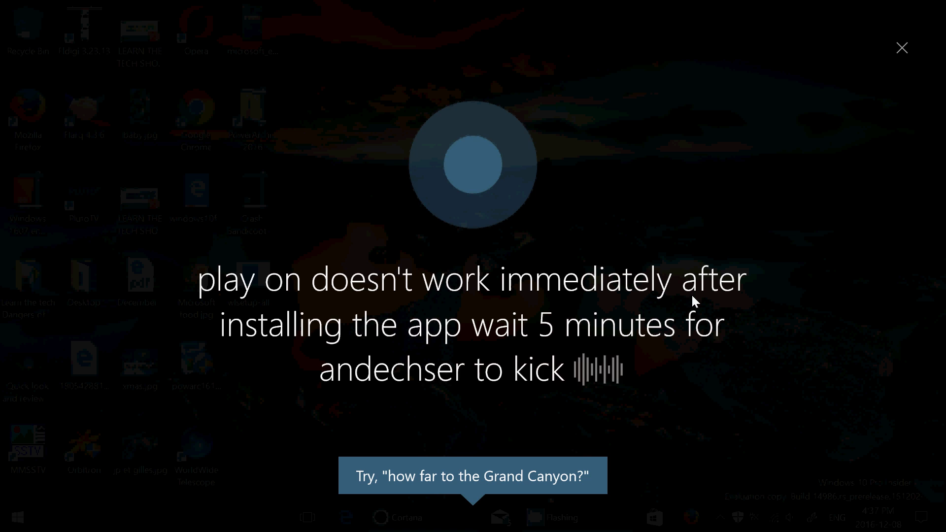
Dismiss Cortana's voice-listening panel so the desktop with its icons is visible again.
click(901, 47)
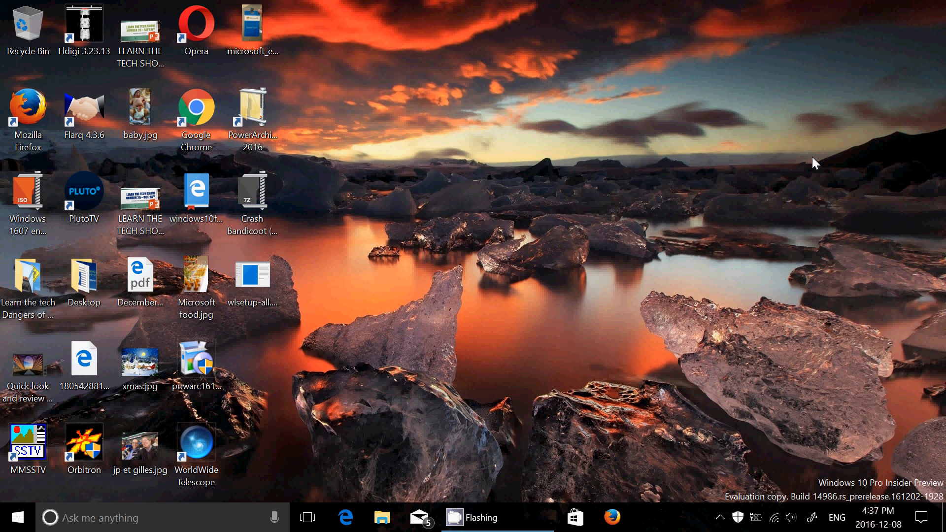
mouse_move(640, 392)
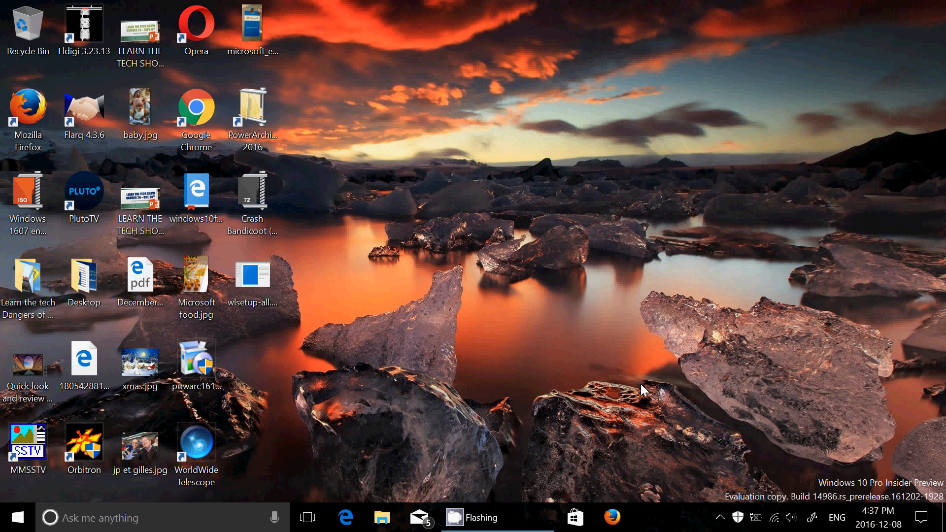
mouse_move(439, 412)
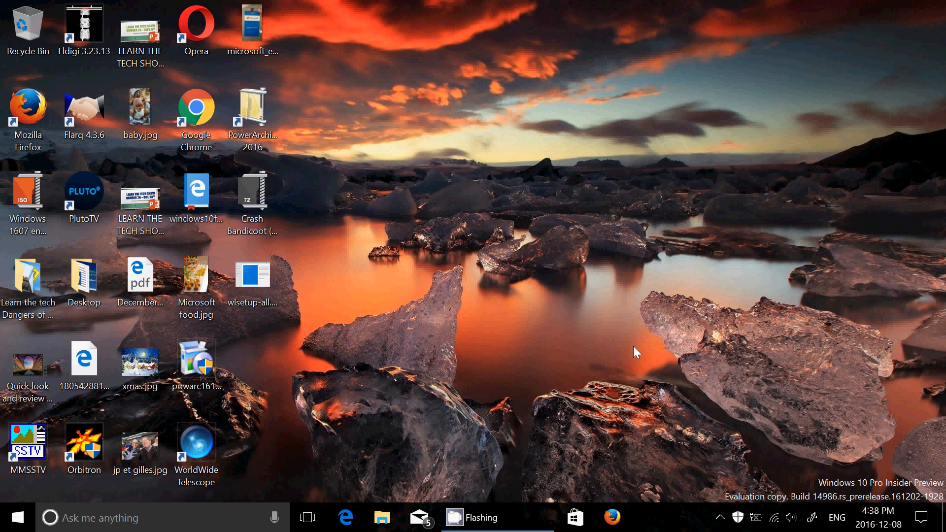
mouse_move(688, 318)
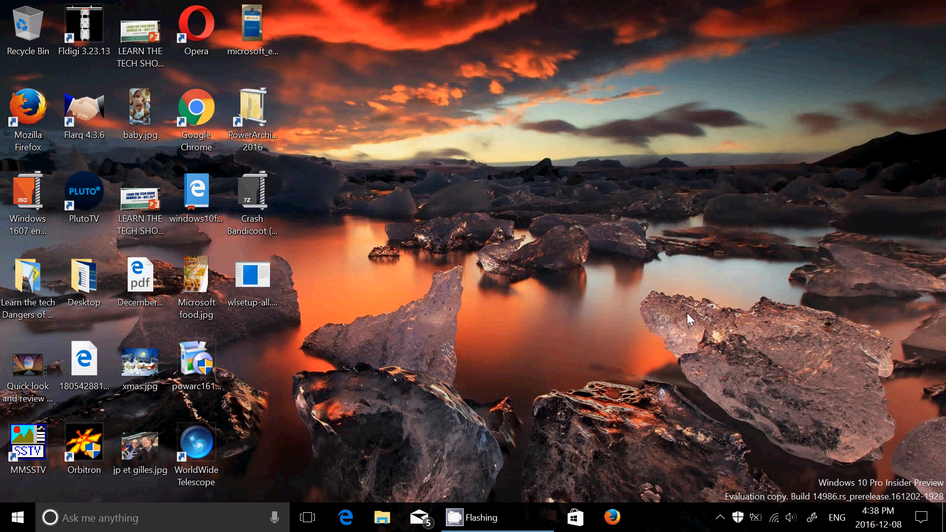
mouse_move(656, 286)
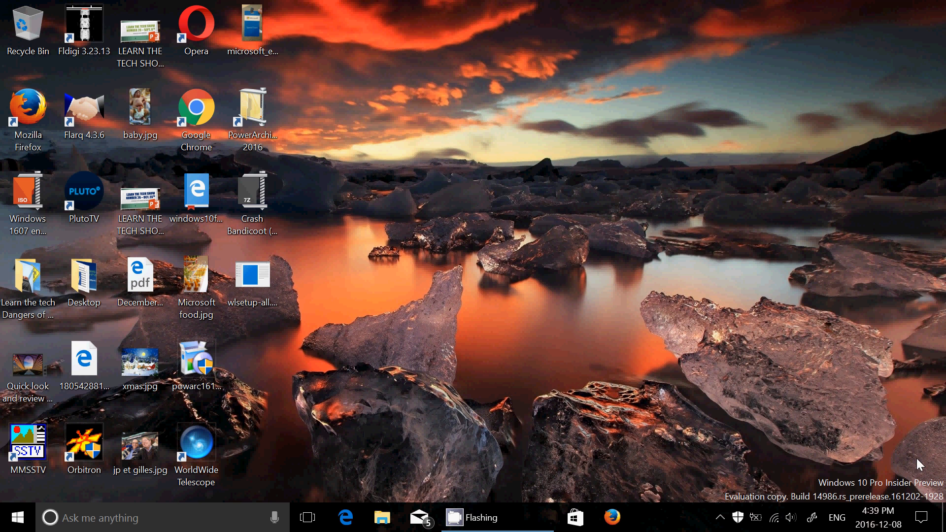
click(922, 512)
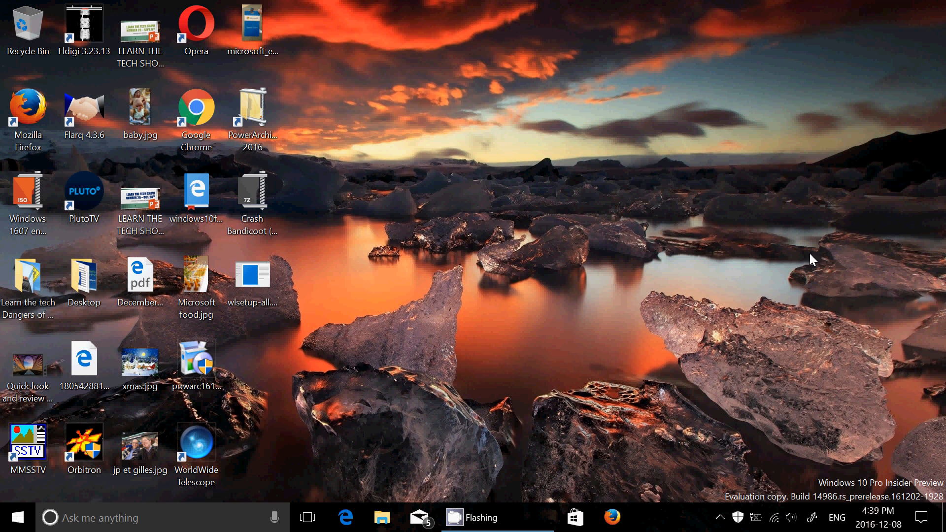
mouse_move(610, 264)
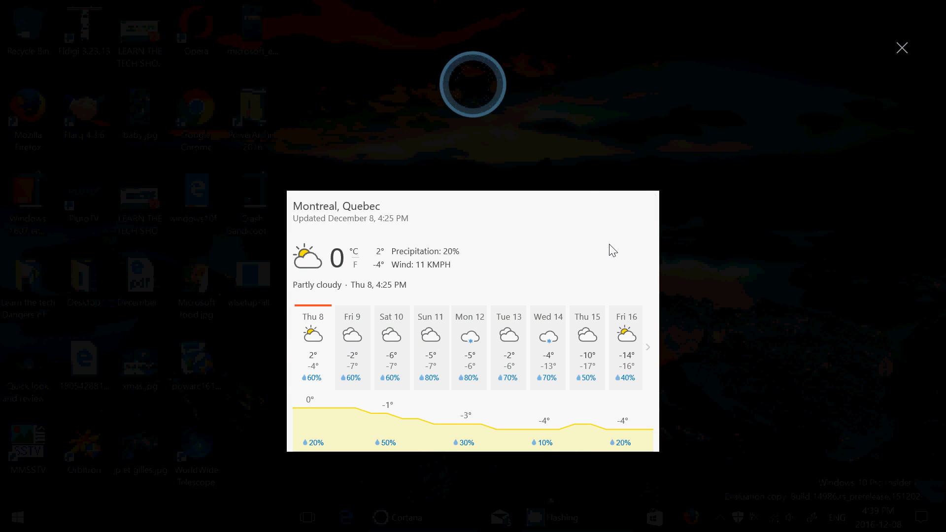
click(901, 47)
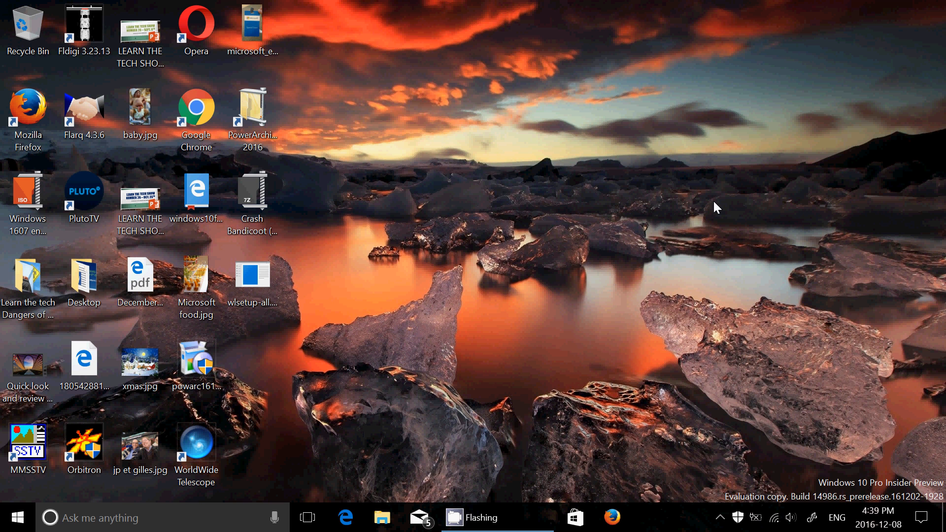
mouse_move(634, 296)
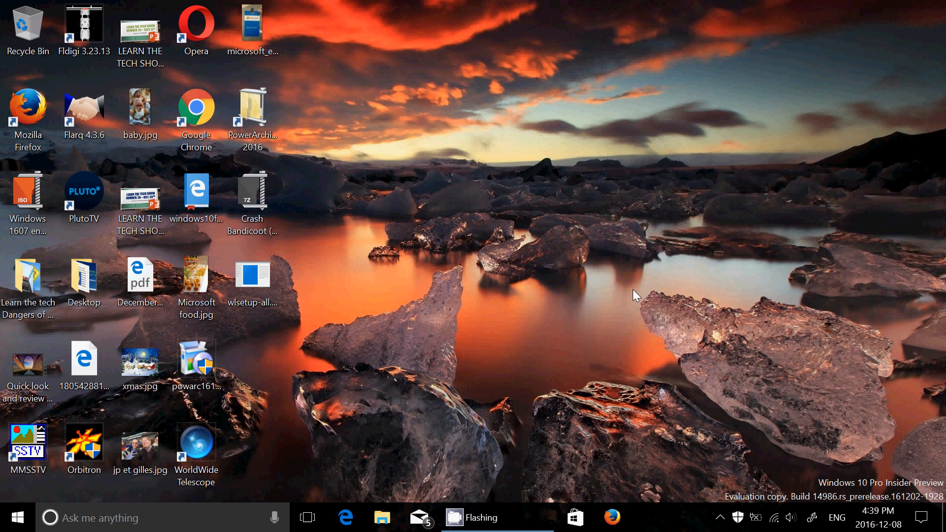
mouse_move(588, 319)
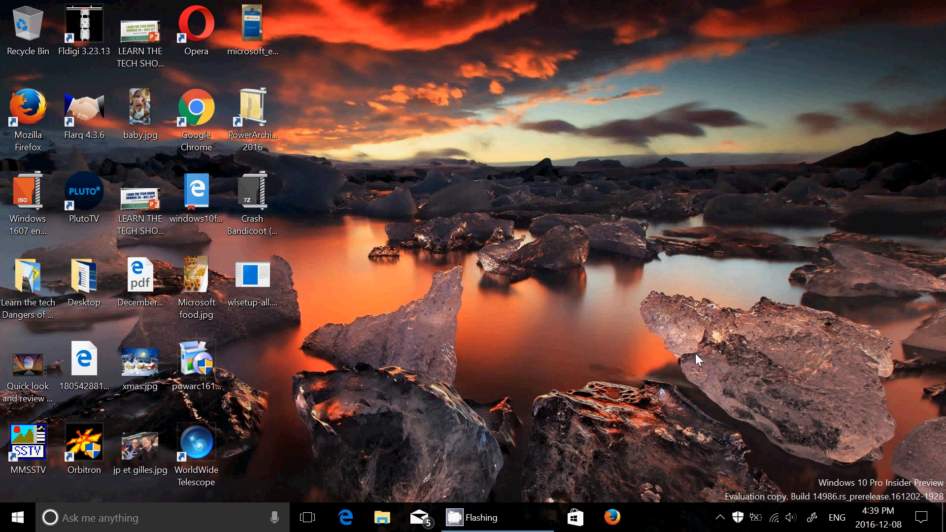
mouse_move(723, 517)
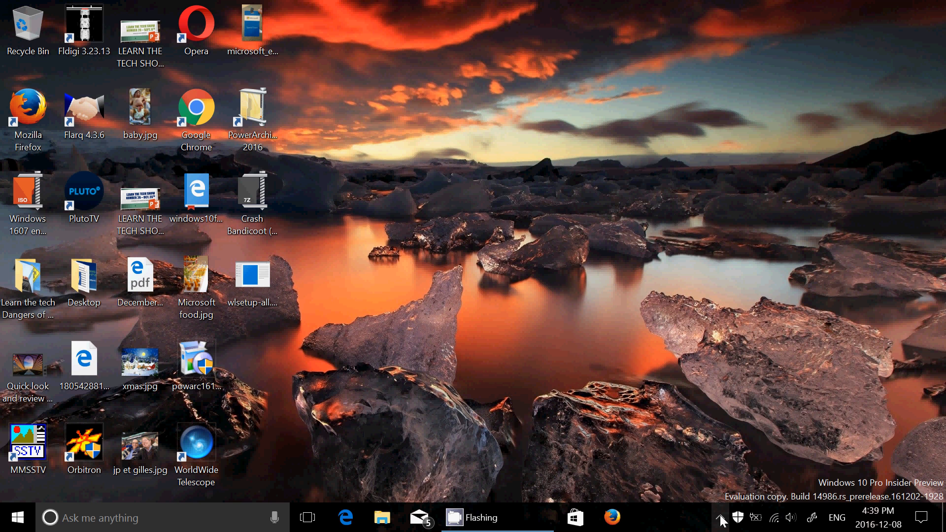